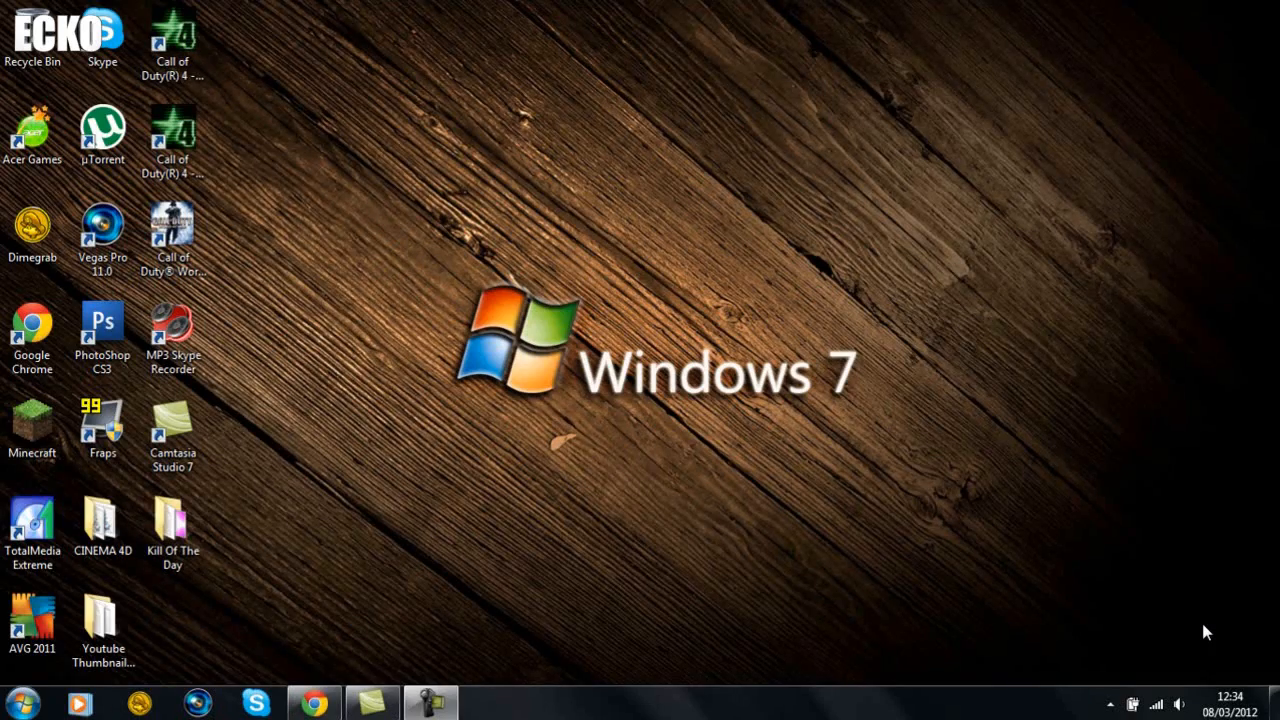
mouse_move(1024, 504)
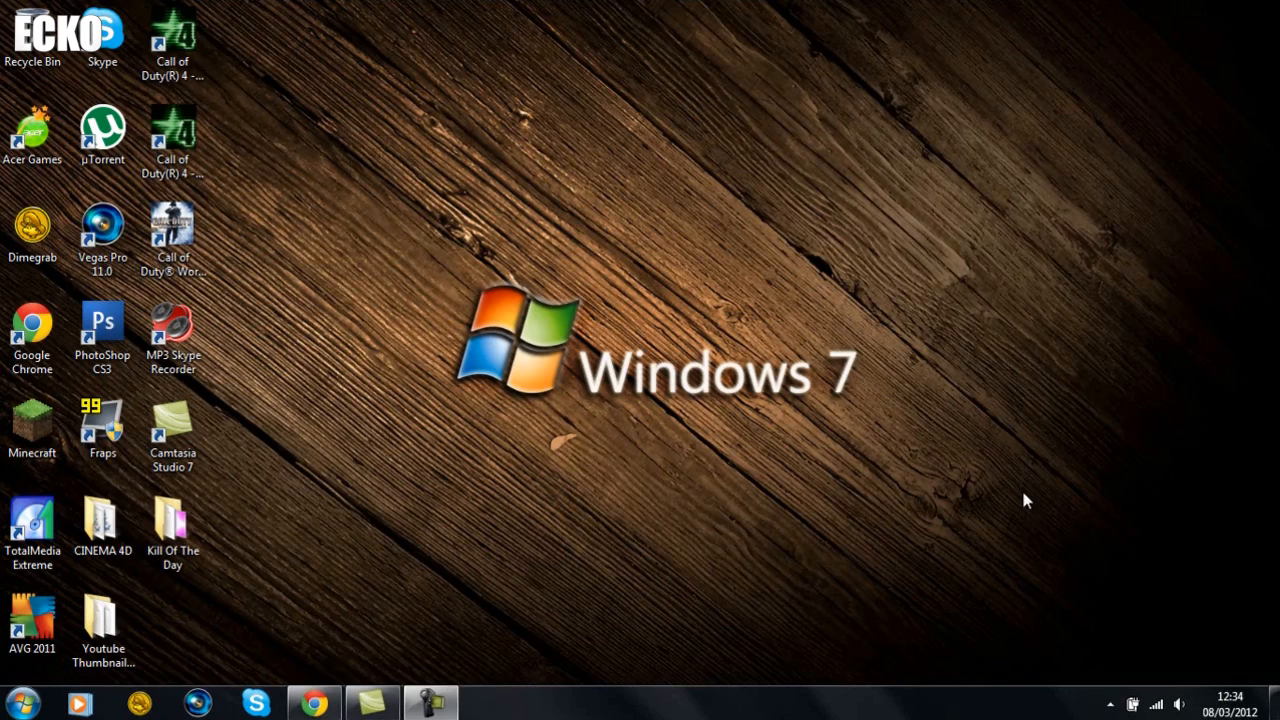
mouse_move(1250, 706)
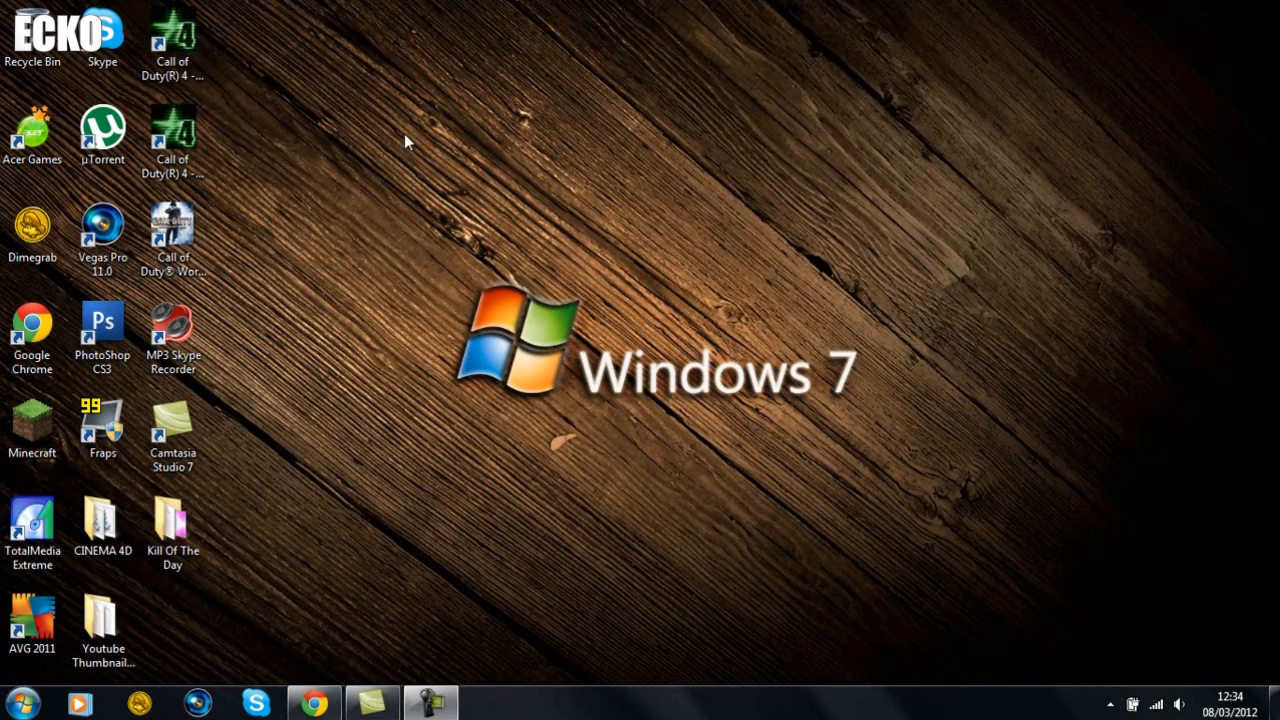
- Launch Minecraft from the desktop shortcut, log in to start the game, then close the game window
left_click(32, 420)
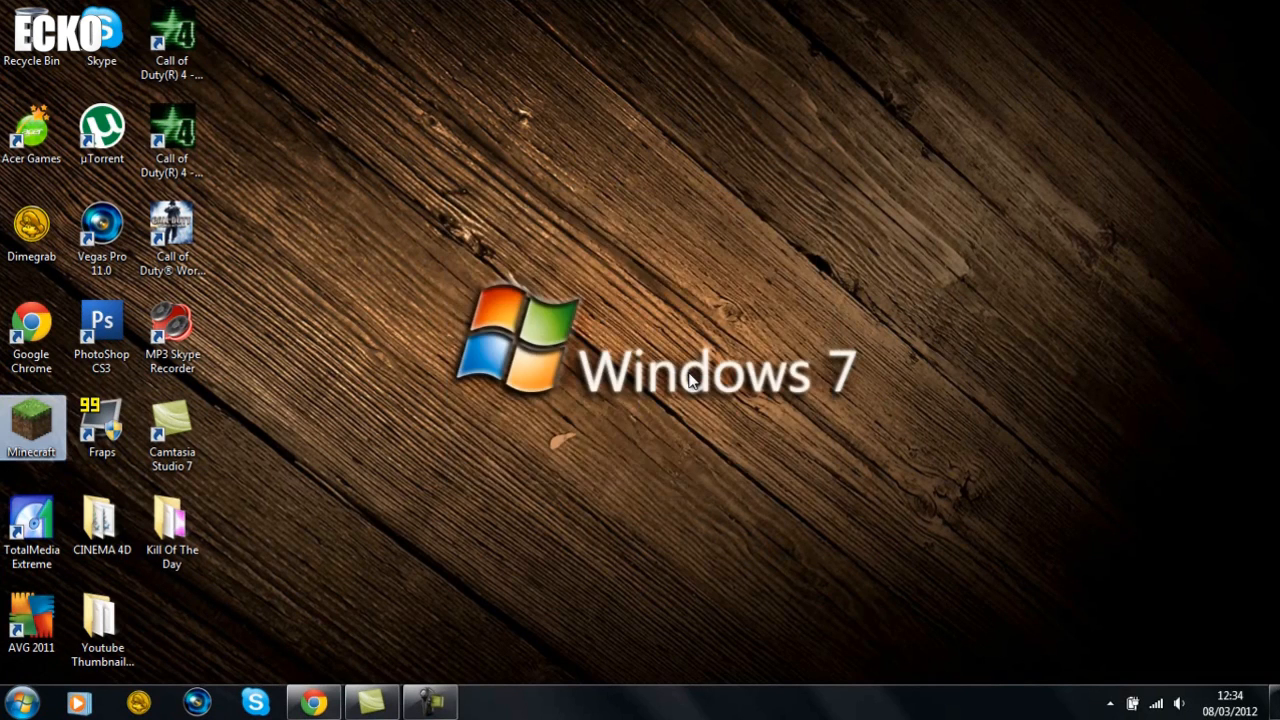
double_click(30, 424)
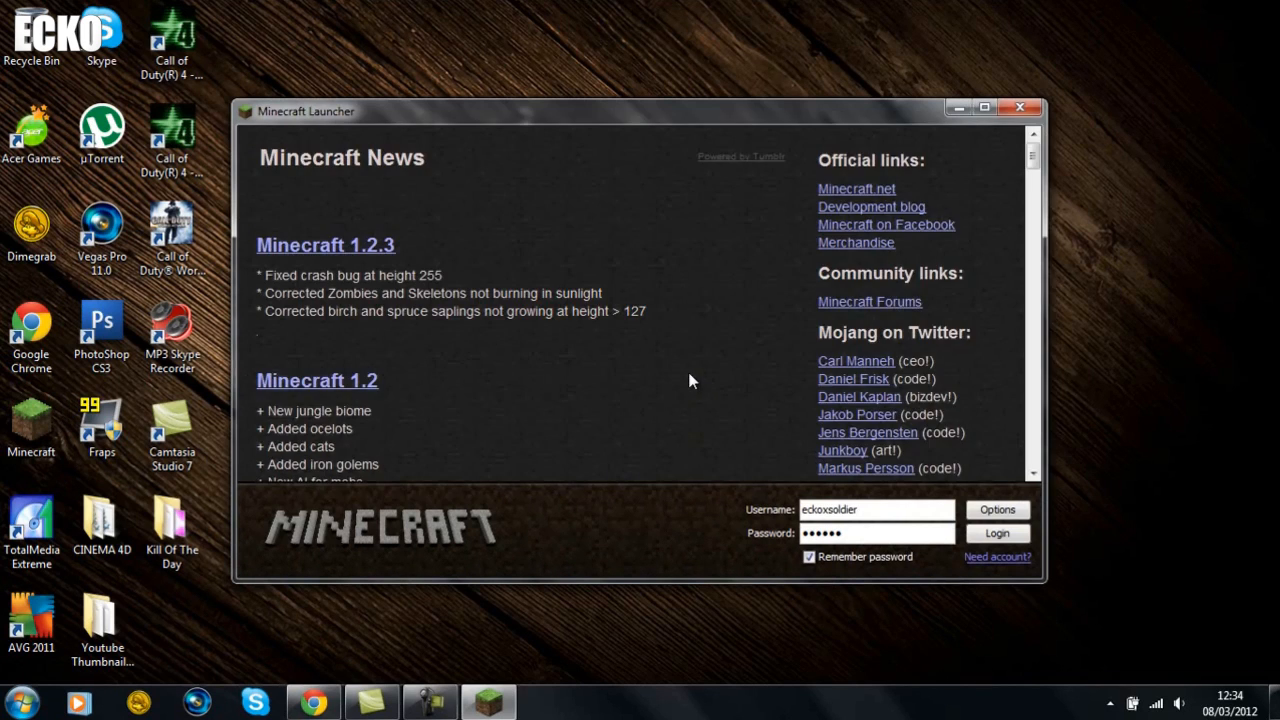
left_click(996, 532)
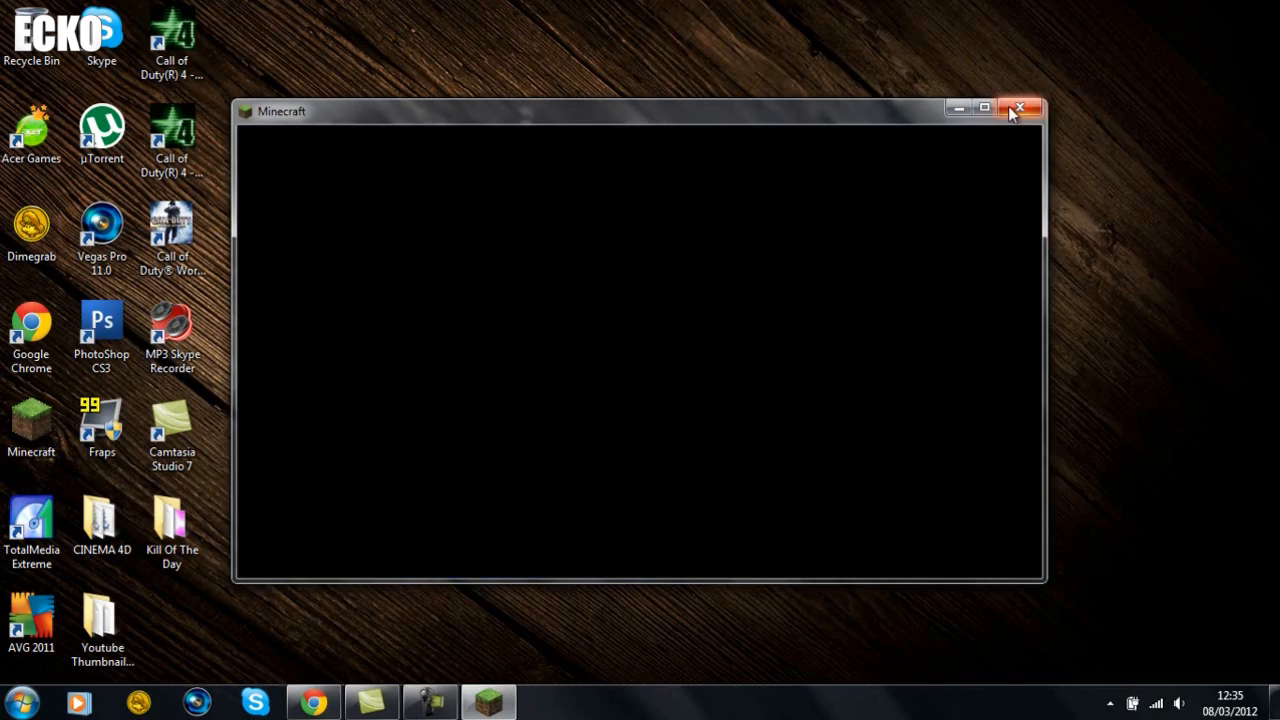
left_click(1020, 104)
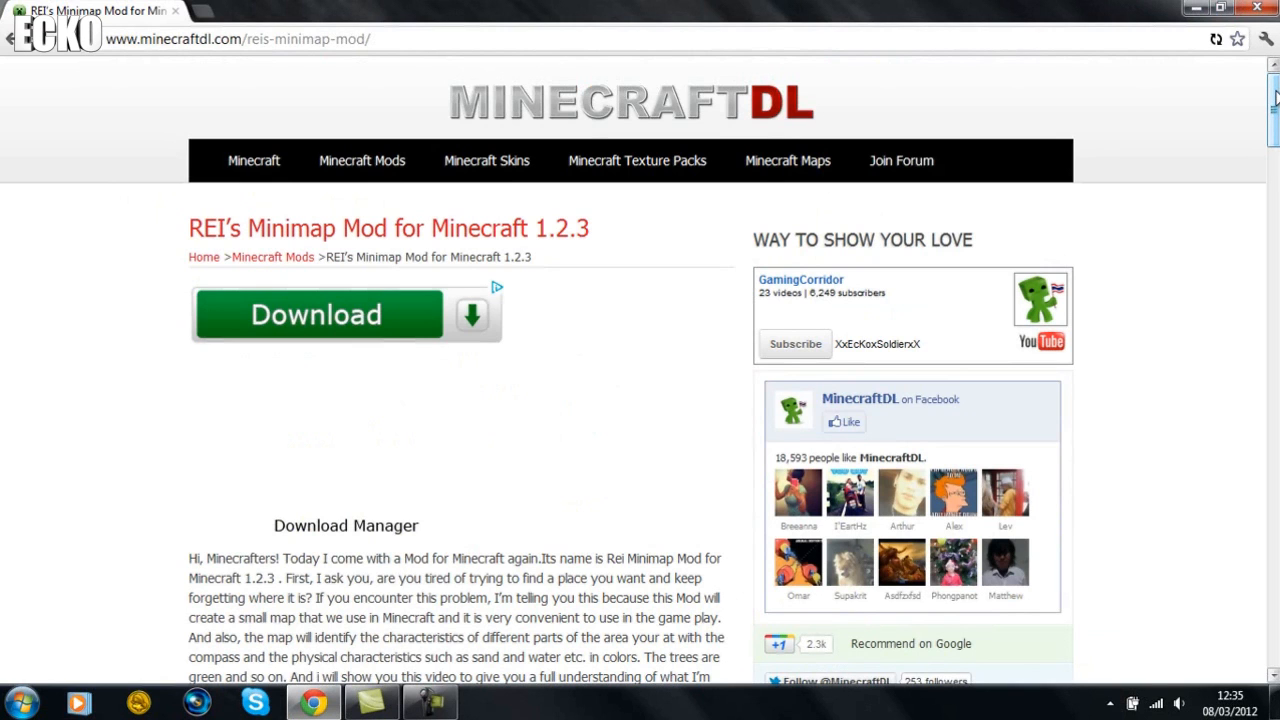
- Scroll down the REI's Minimap Mod page to its 'How to Install' steps and download link
scroll("down", 3)
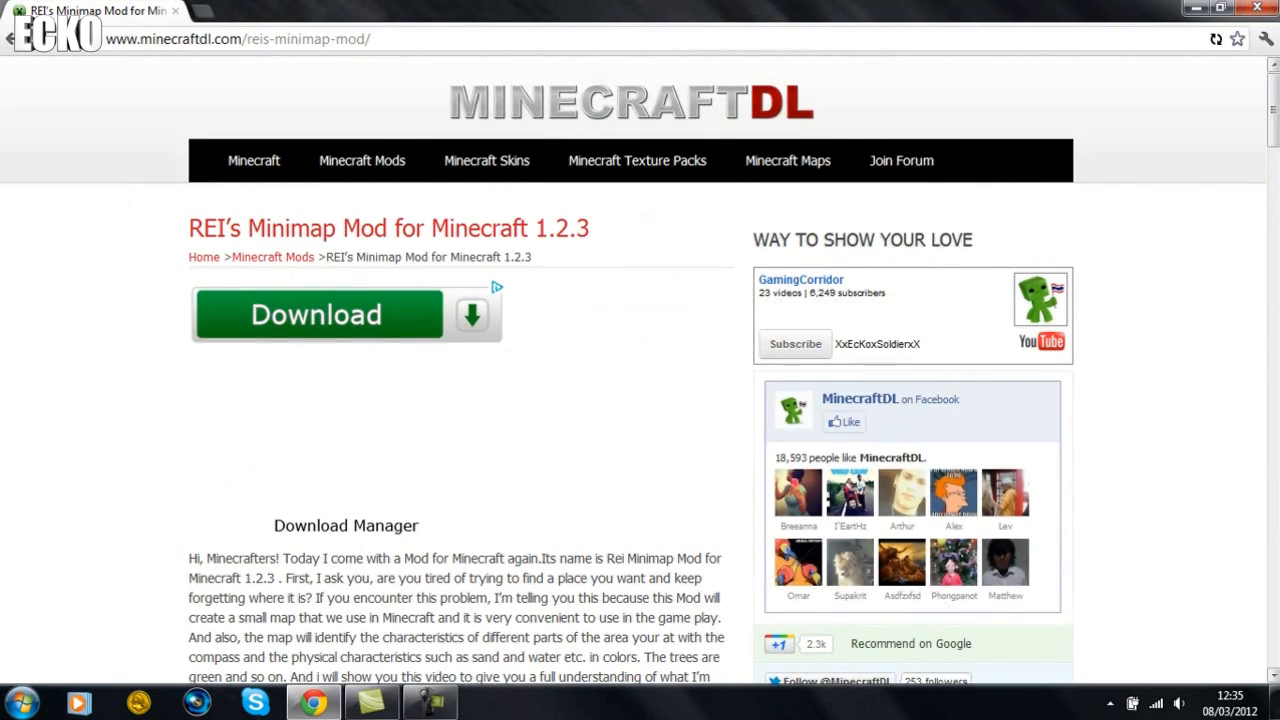
scroll("down", 3)
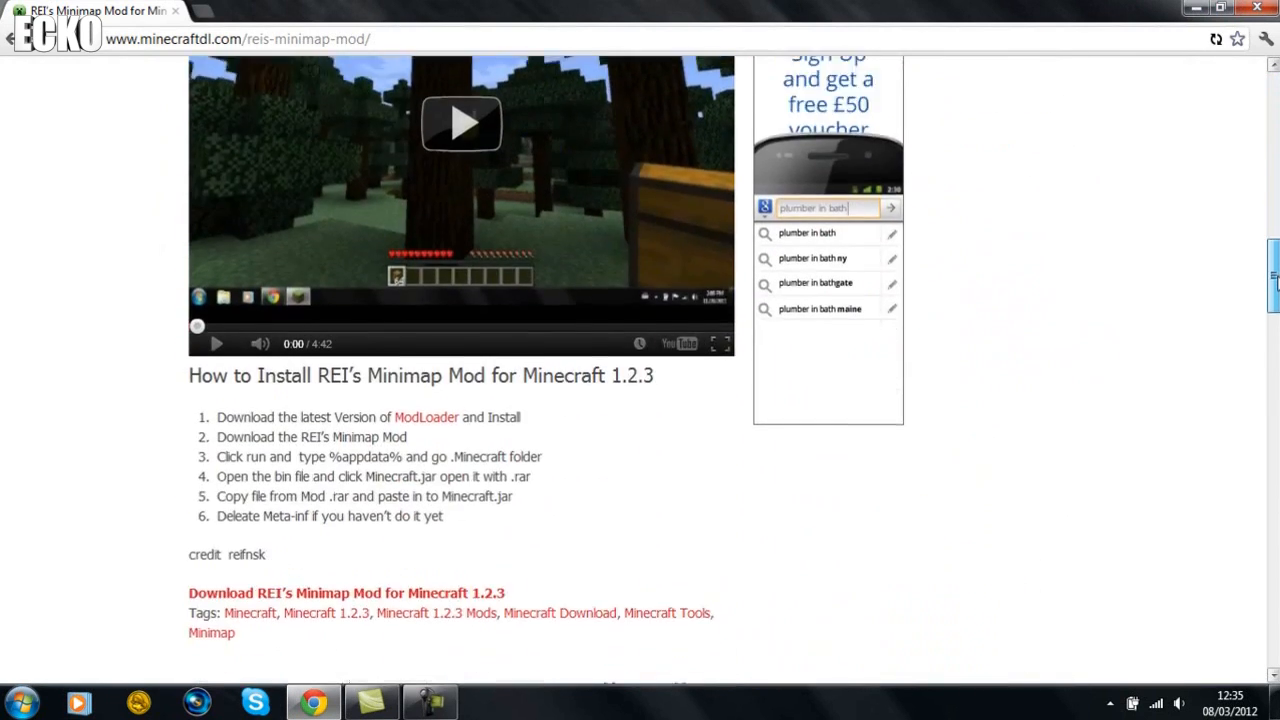
scroll("down", 3)
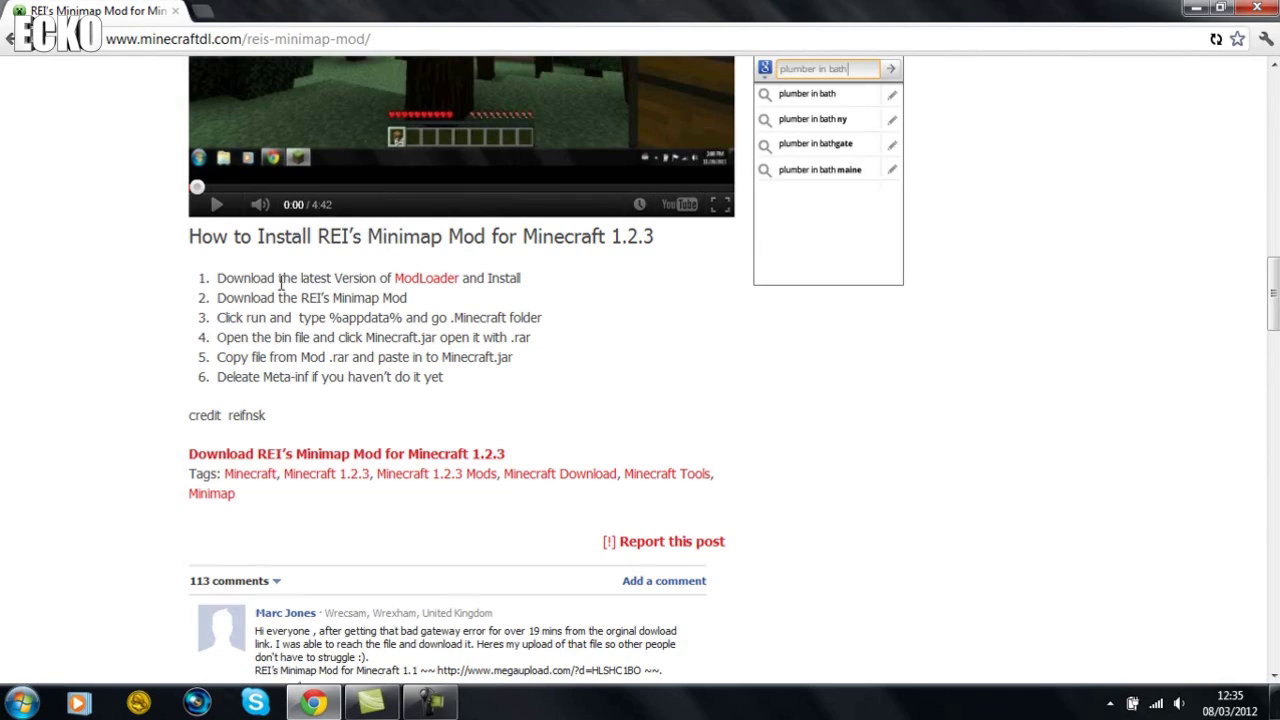
mouse_move(544, 288)
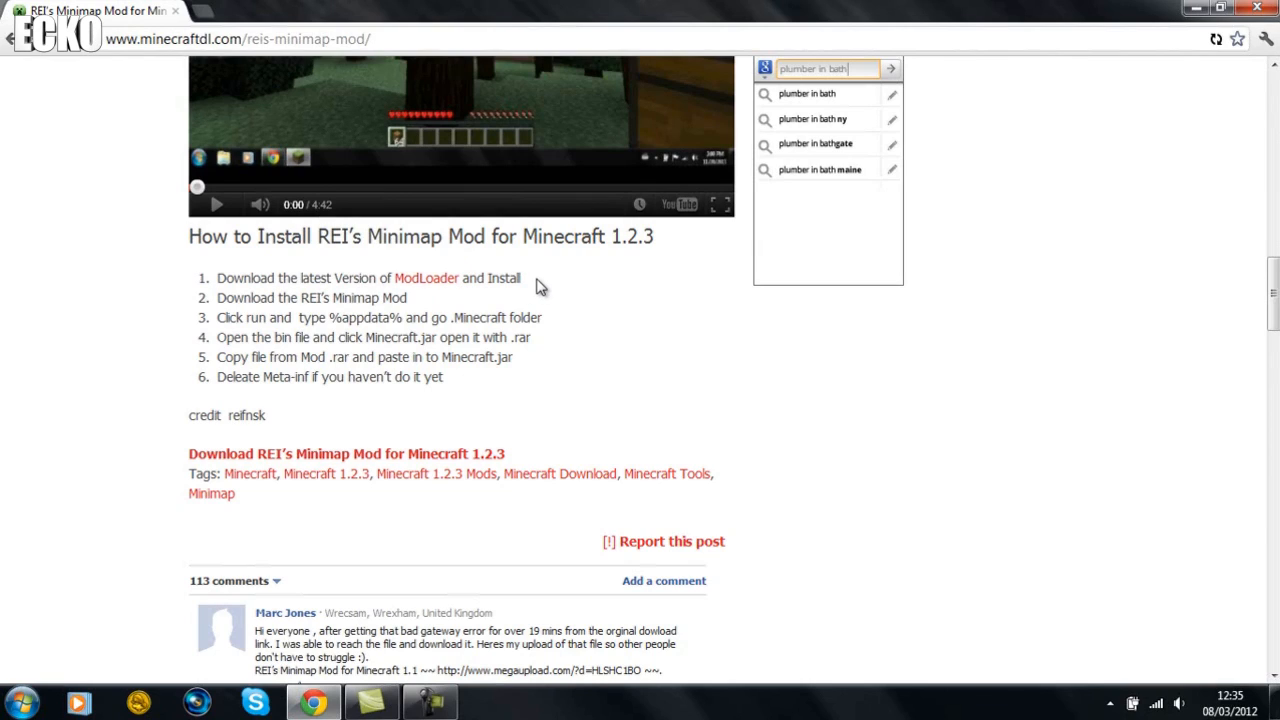
mouse_move(456, 284)
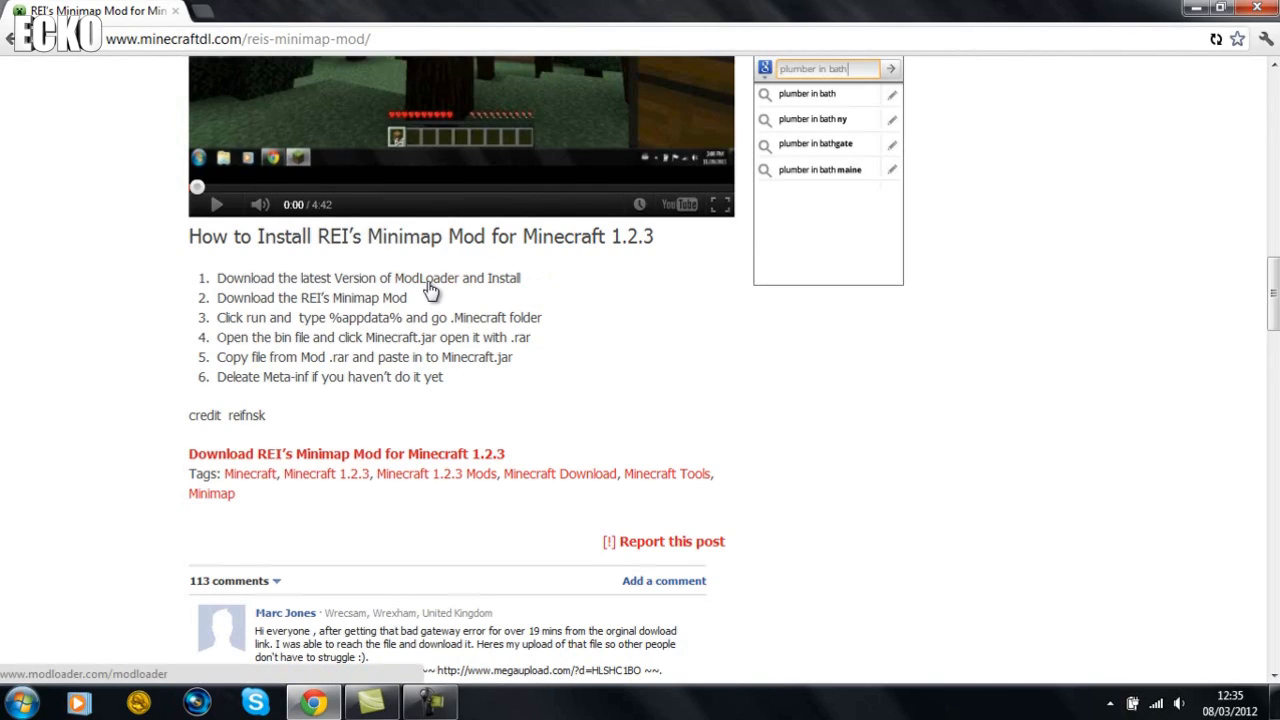
mouse_move(432, 288)
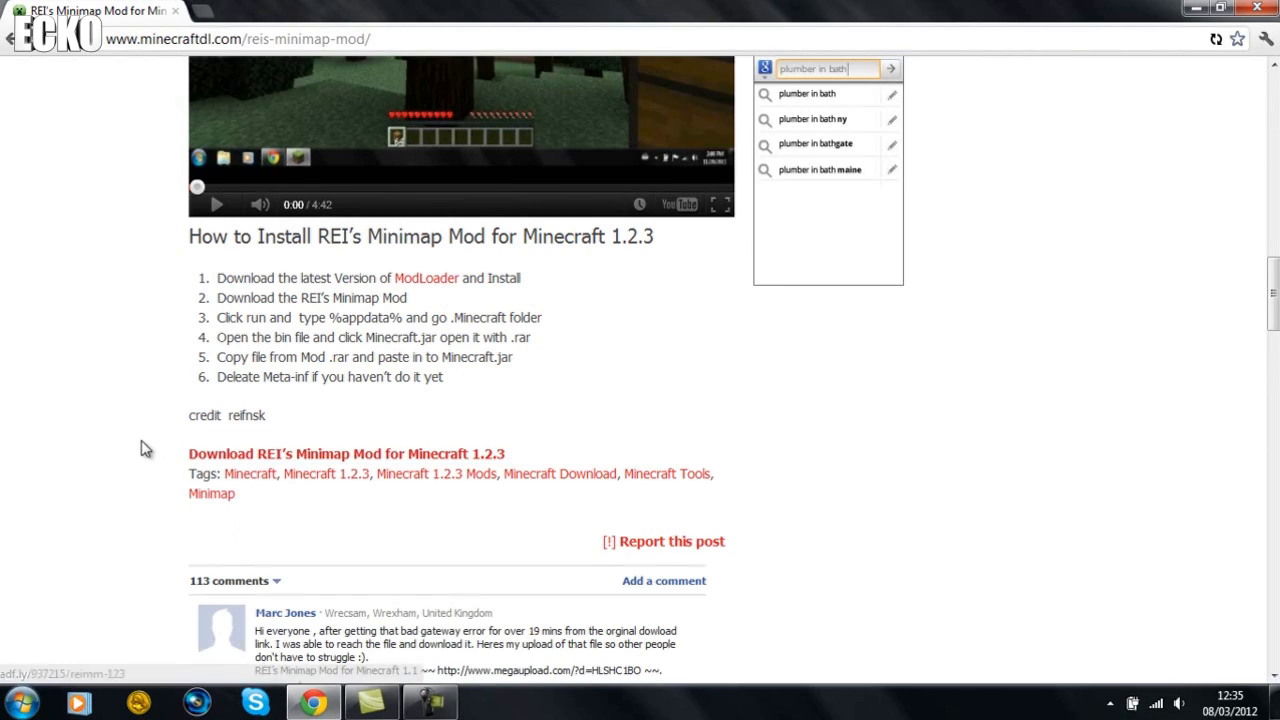
mouse_move(280, 462)
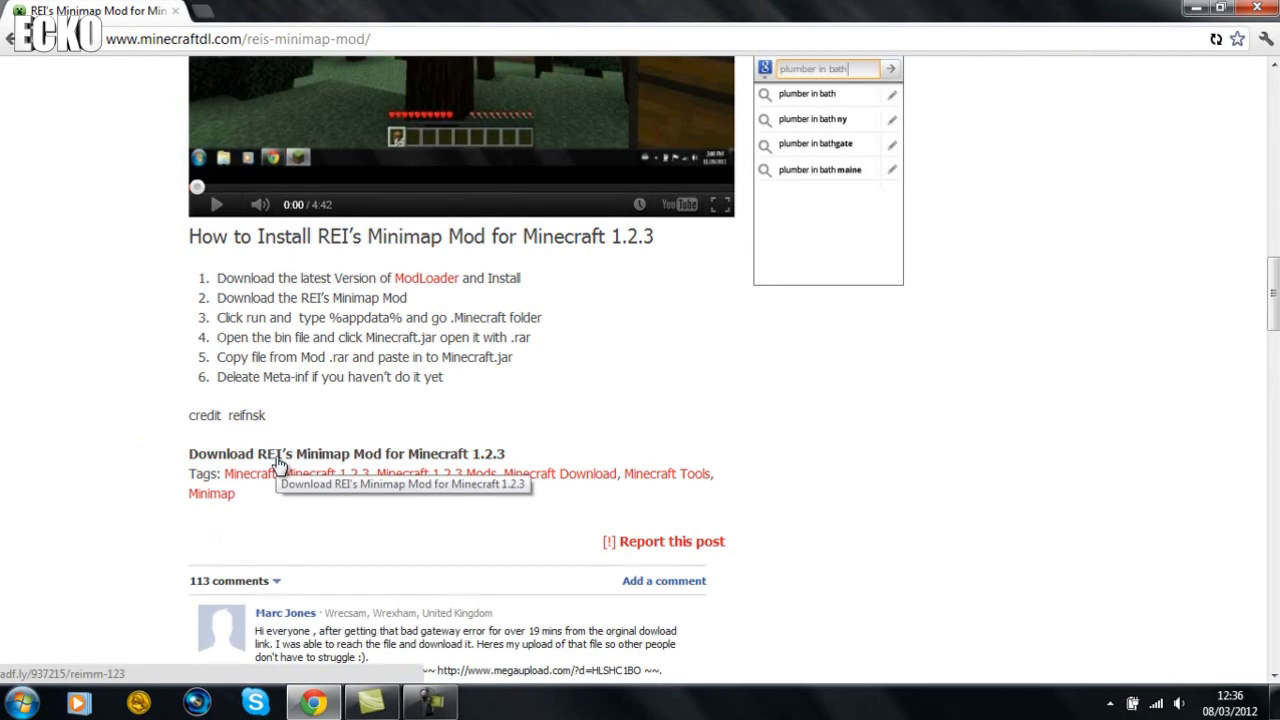
- Download REI's Minimap Mod for Minecraft 1.2.3 through the adf.ly page, then minimize Chrome
left_click(280, 464)
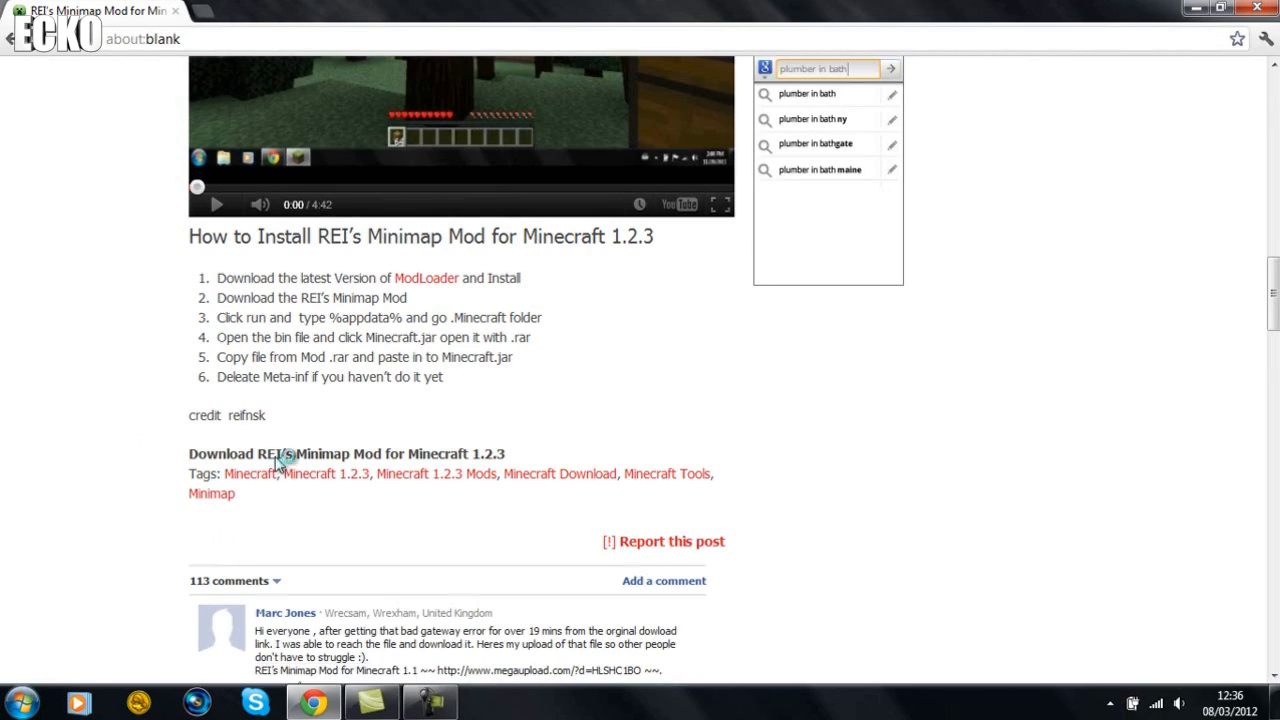
left_click(276, 454)
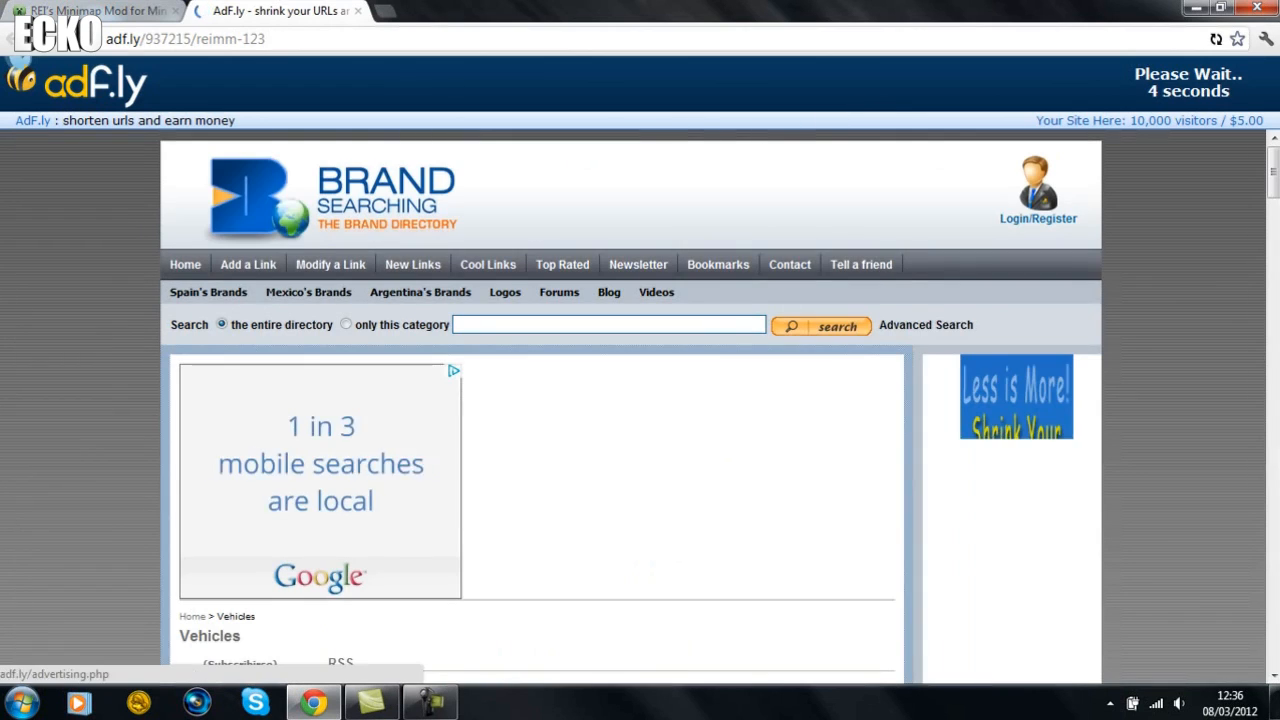
mouse_move(72, 518)
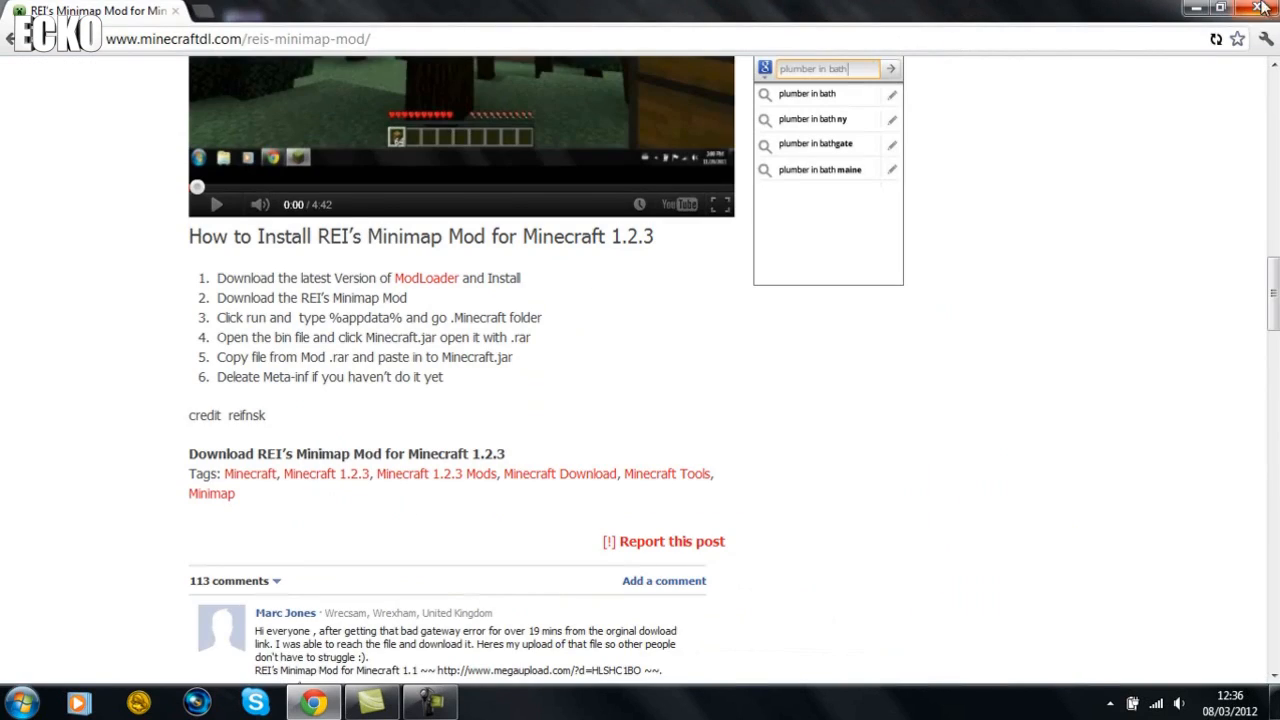
left_click(1260, 8)
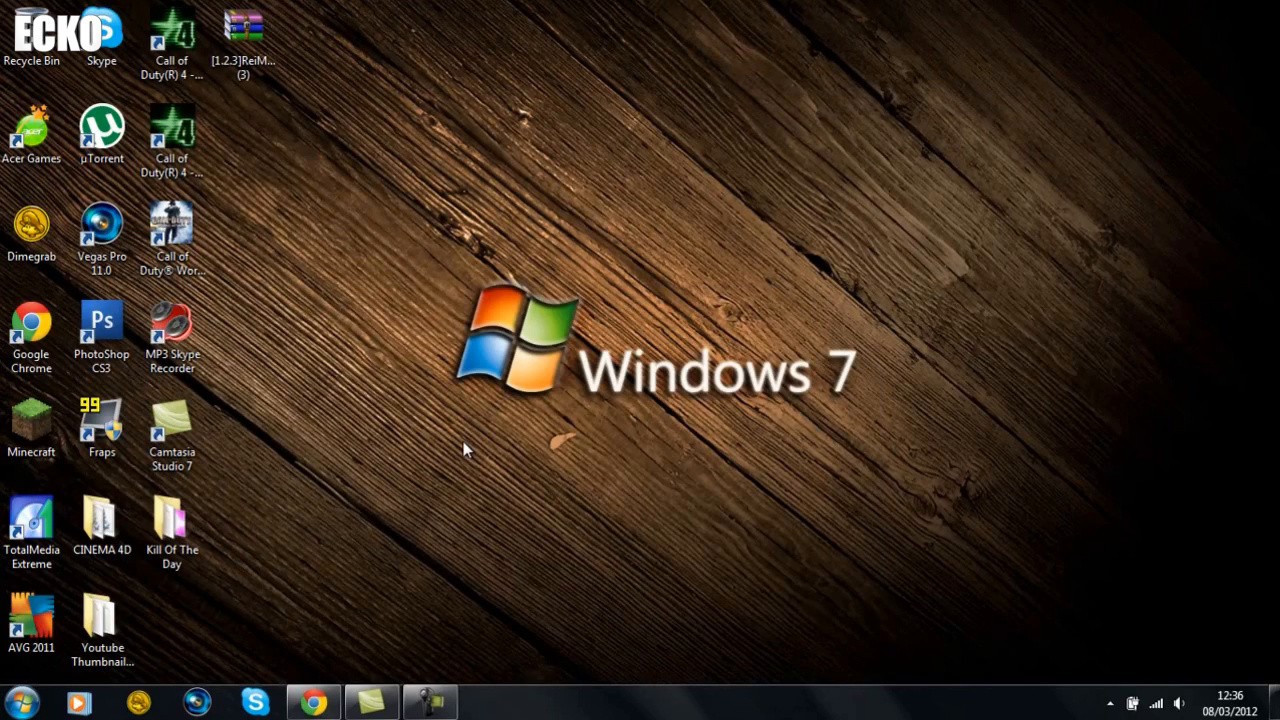
- Reach .minecraft via %appdata% and create a new 'mods' folder inside it
left_click(20, 700)
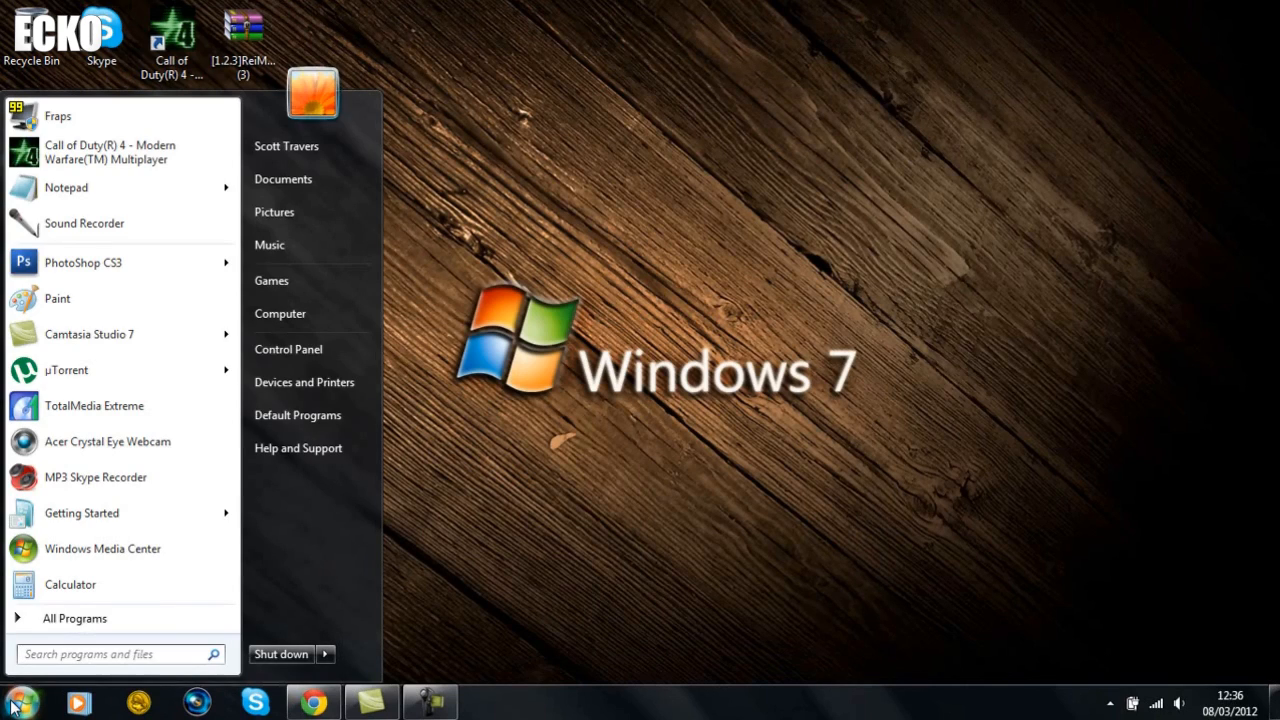
type("%appda")
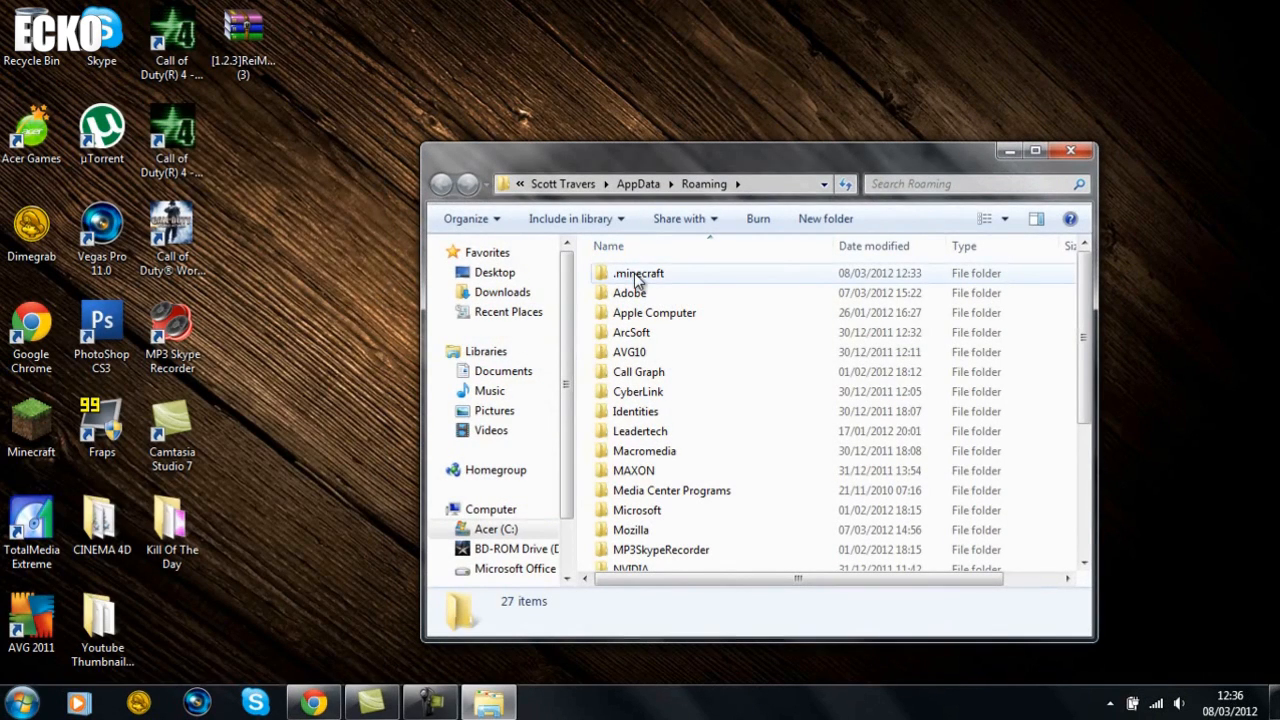
mouse_move(624, 288)
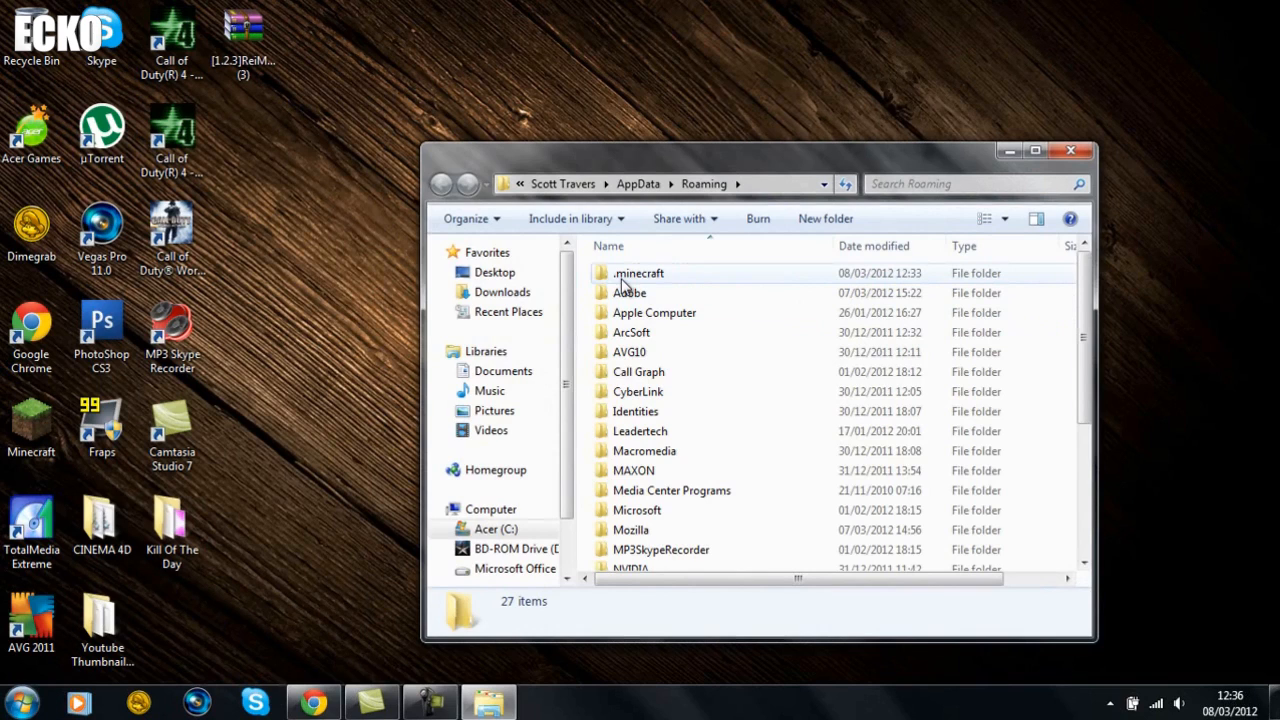
double_click(636, 272)
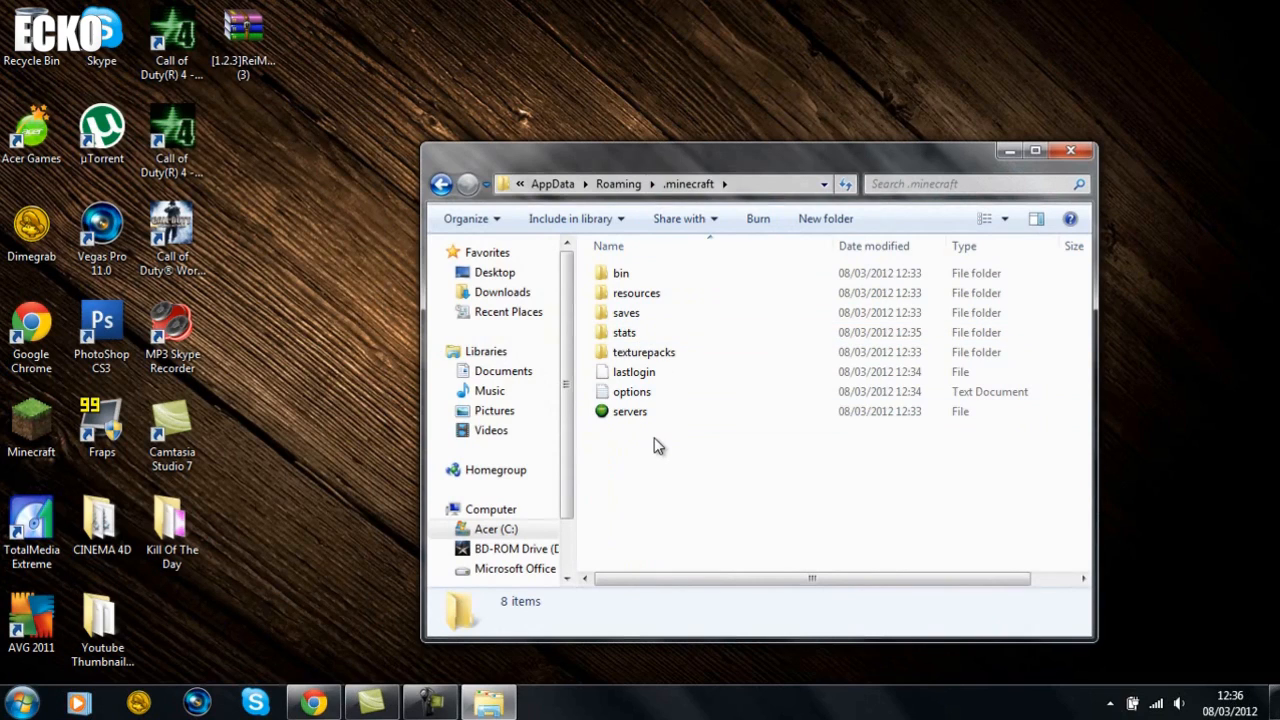
mouse_move(652, 444)
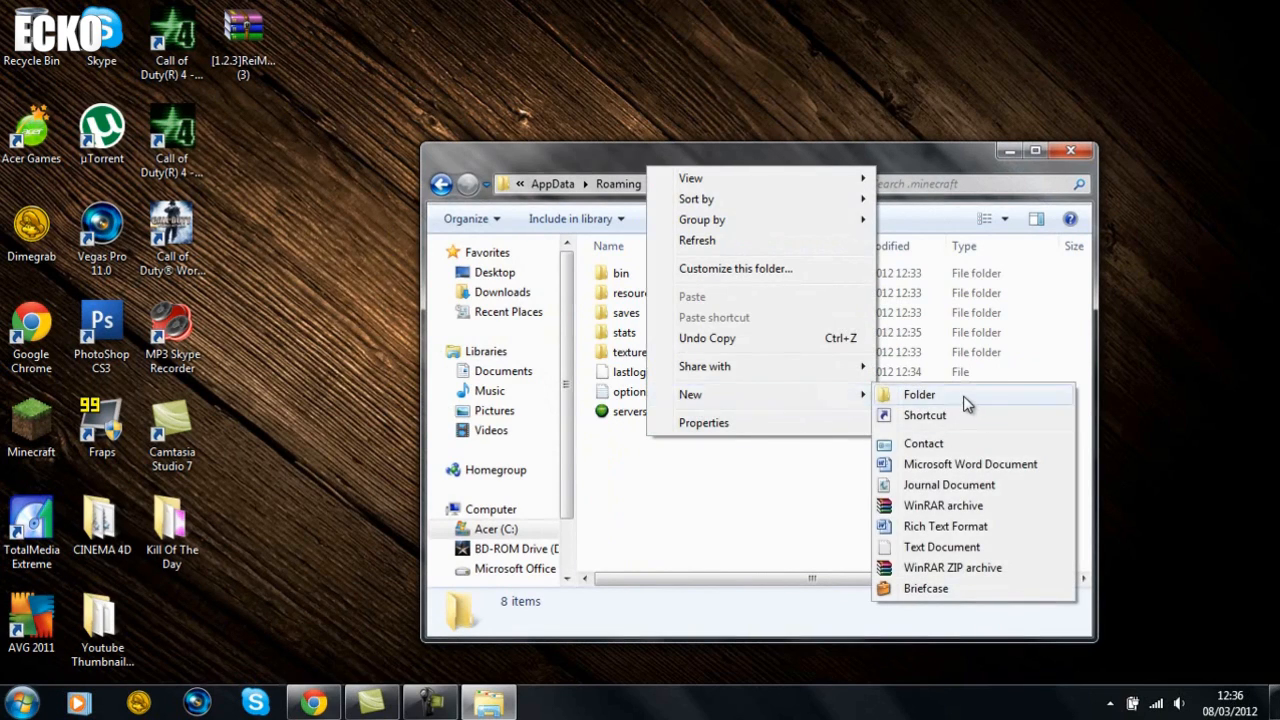
left_click(918, 394)
type("mods")
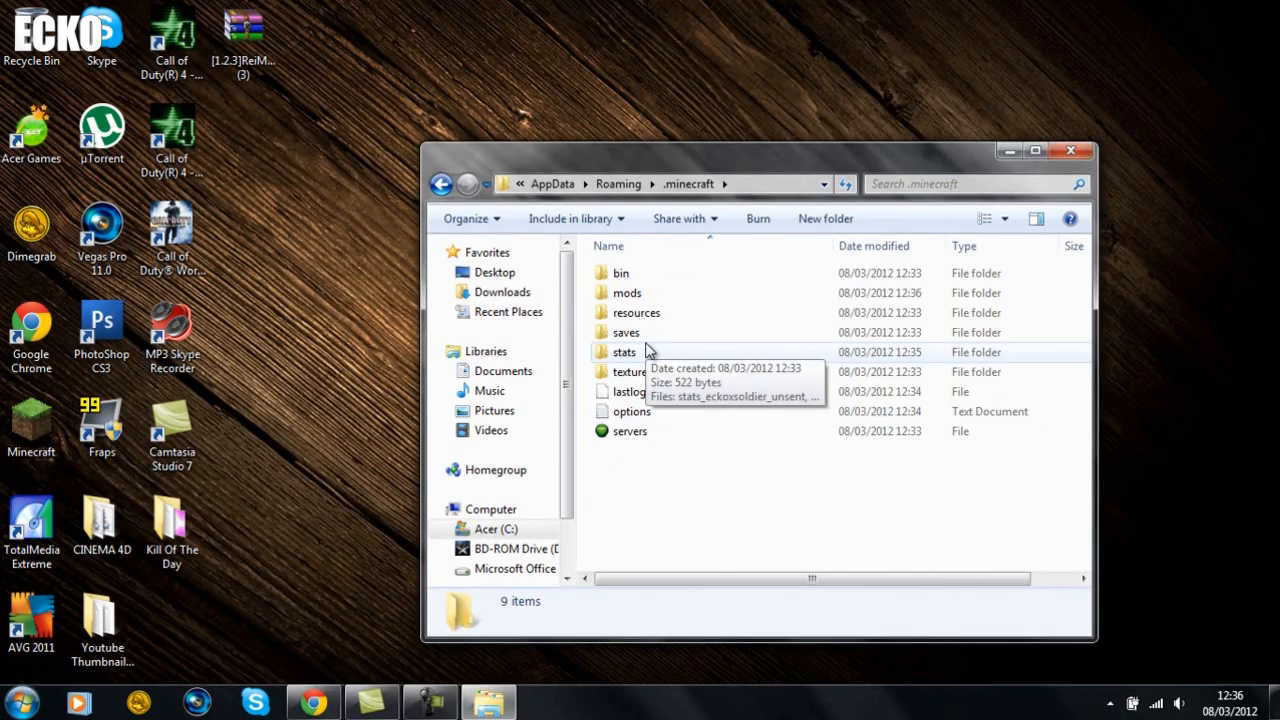
mouse_move(620, 272)
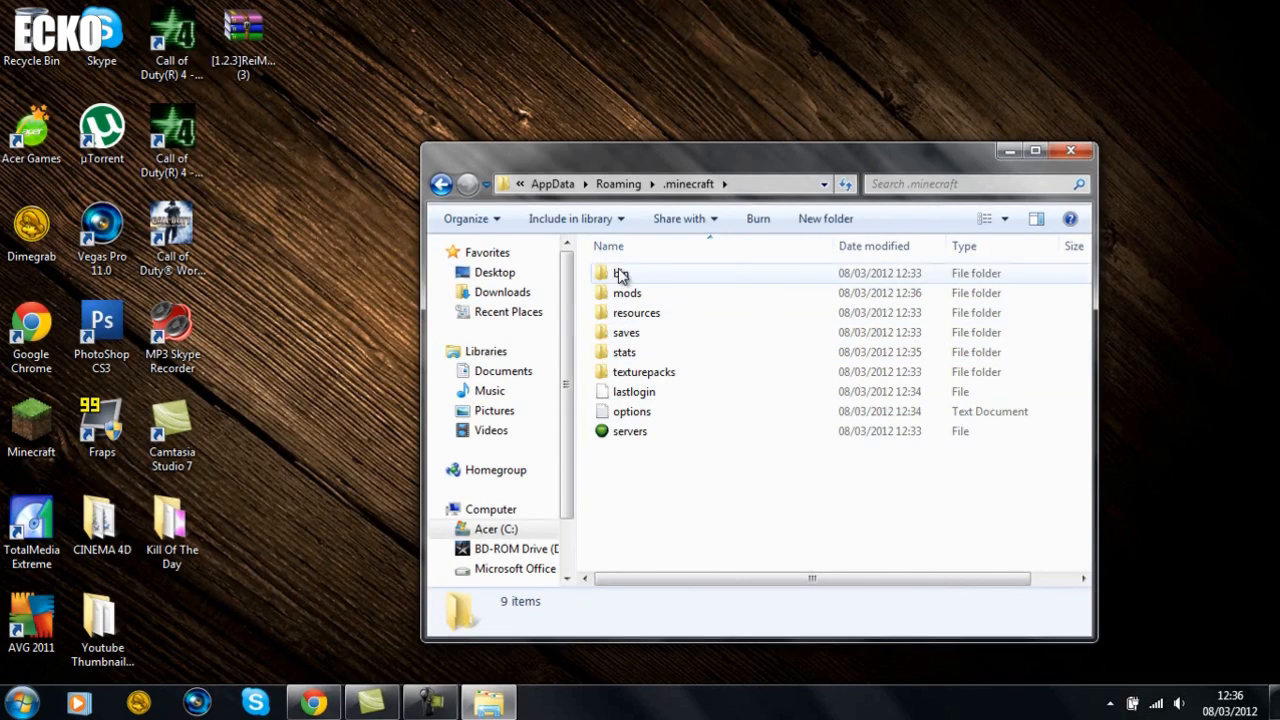
- Open minecraft.jar from the .minecraft\bin folder with WinRAR archiver
double_click(618, 272)
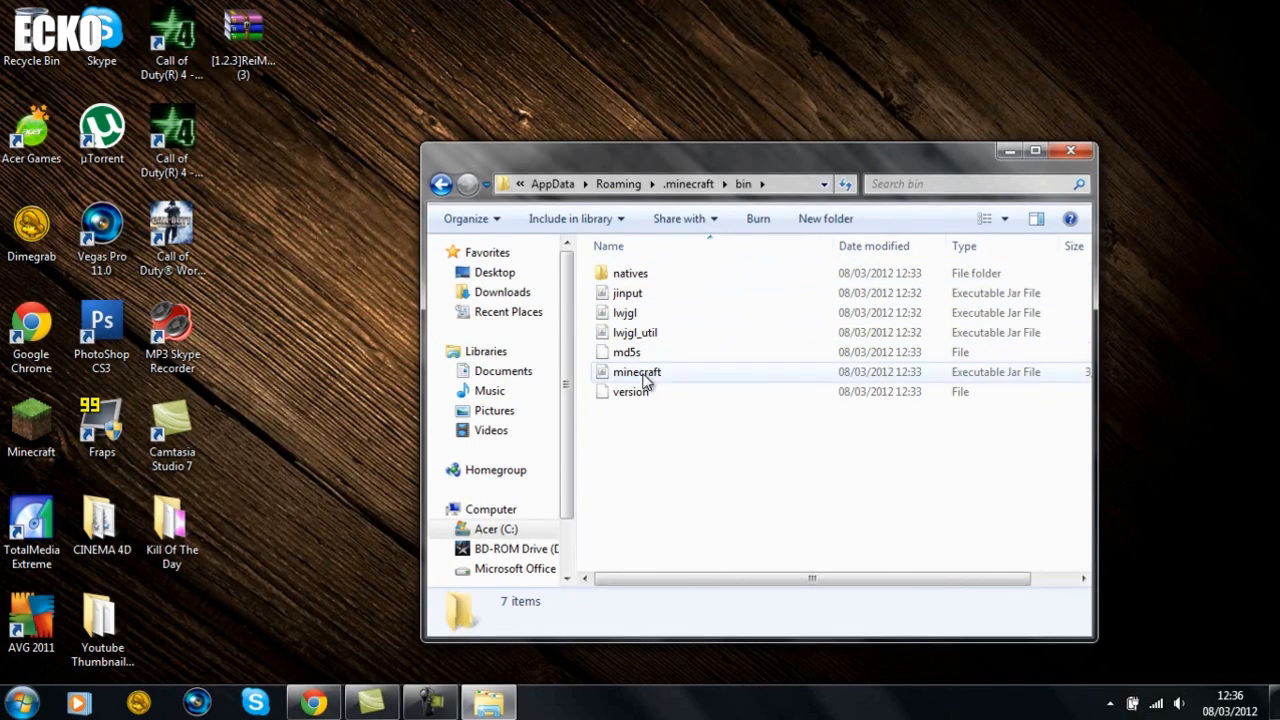
mouse_move(640, 380)
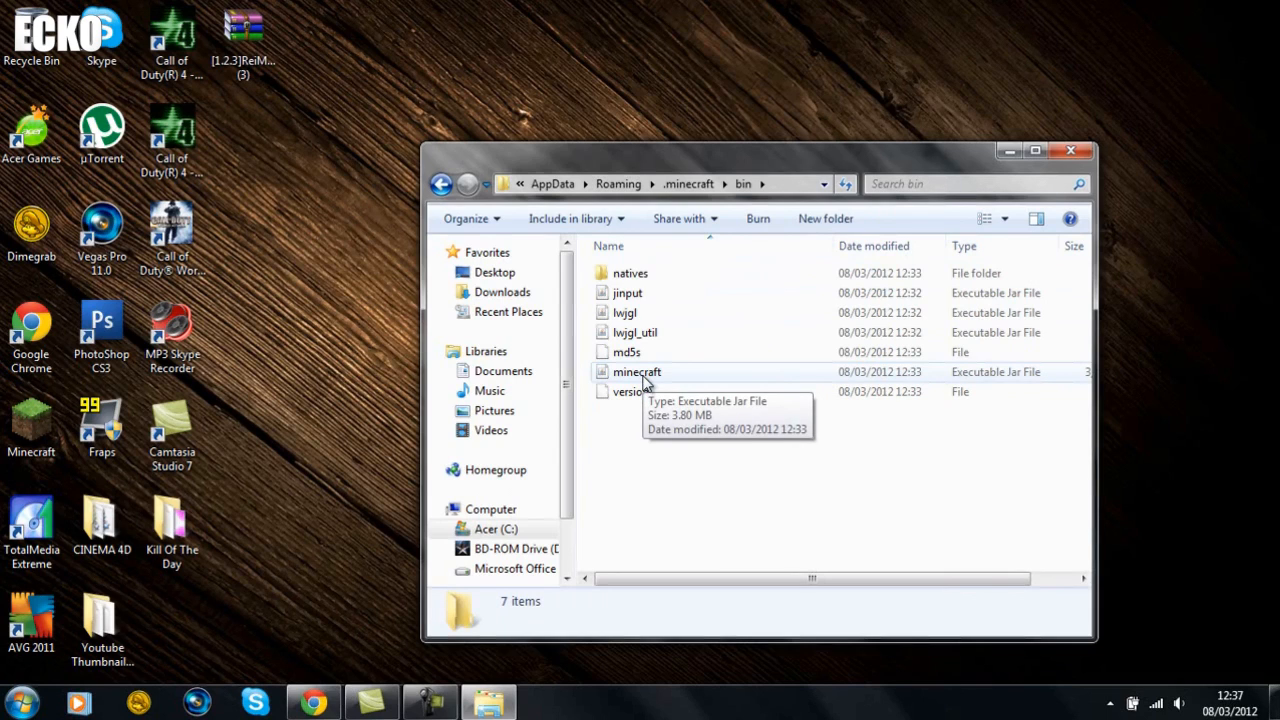
right_click(636, 372)
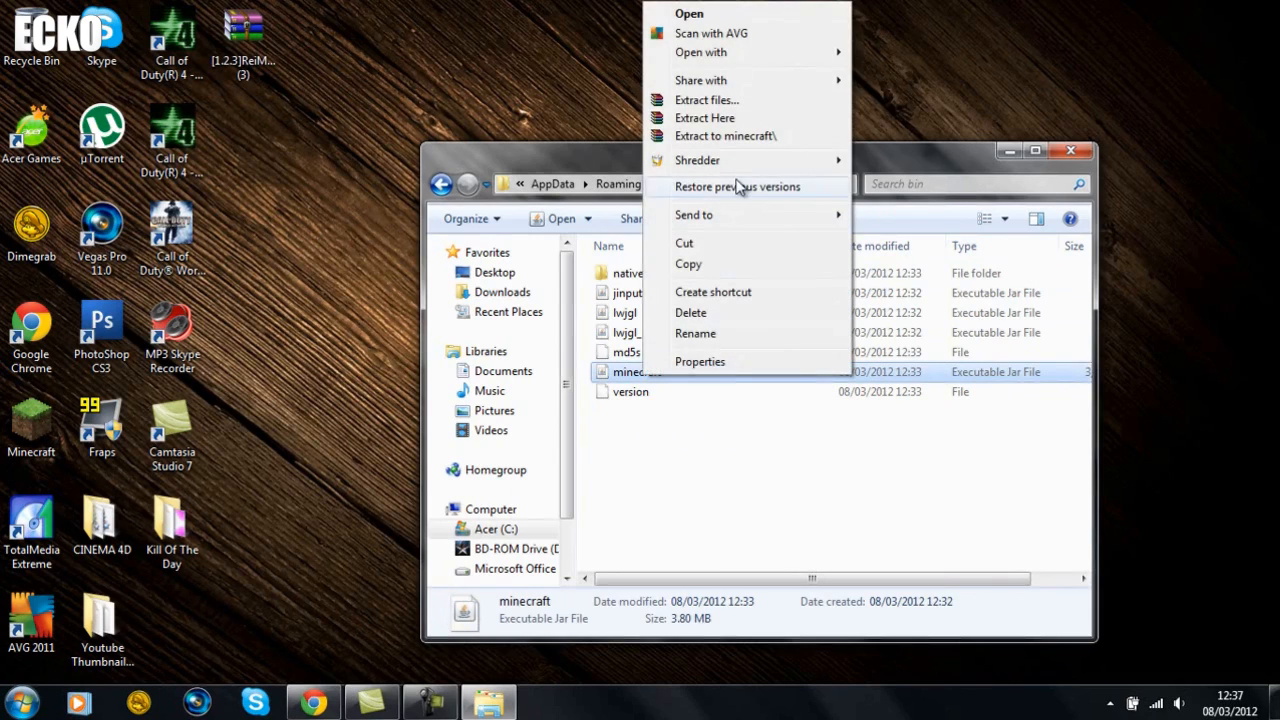
mouse_move(700, 52)
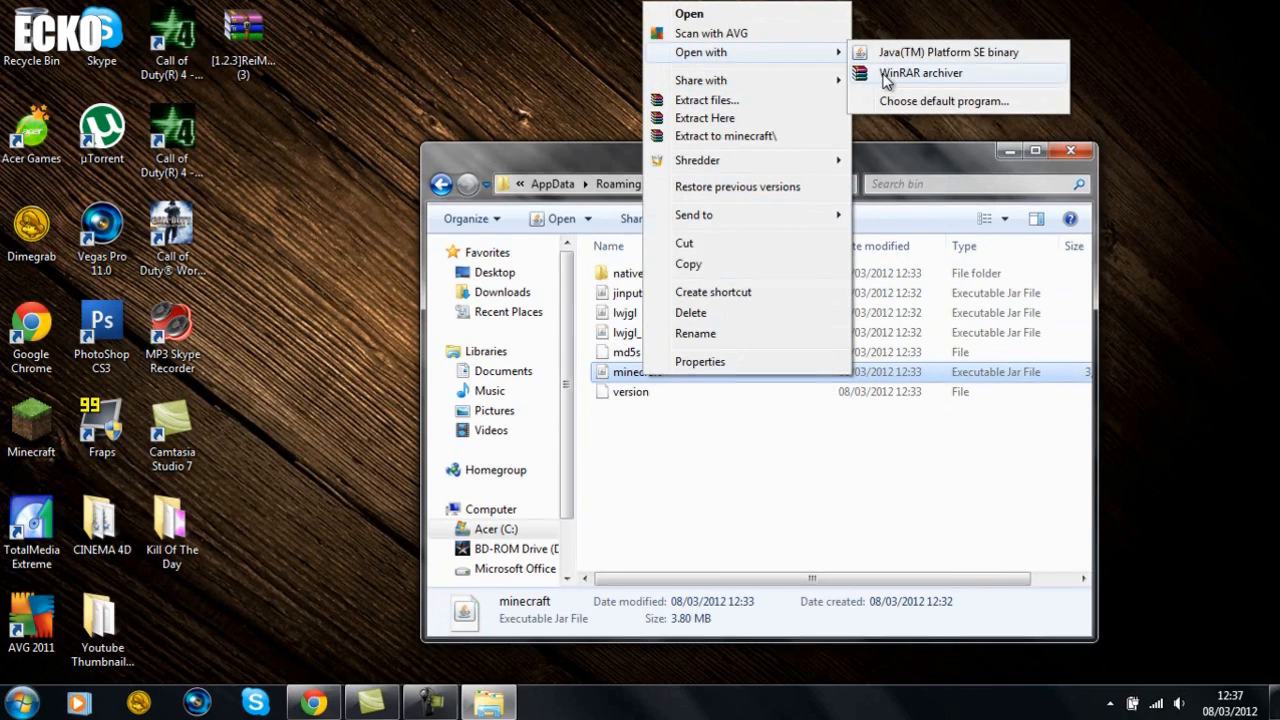
left_click(932, 72)
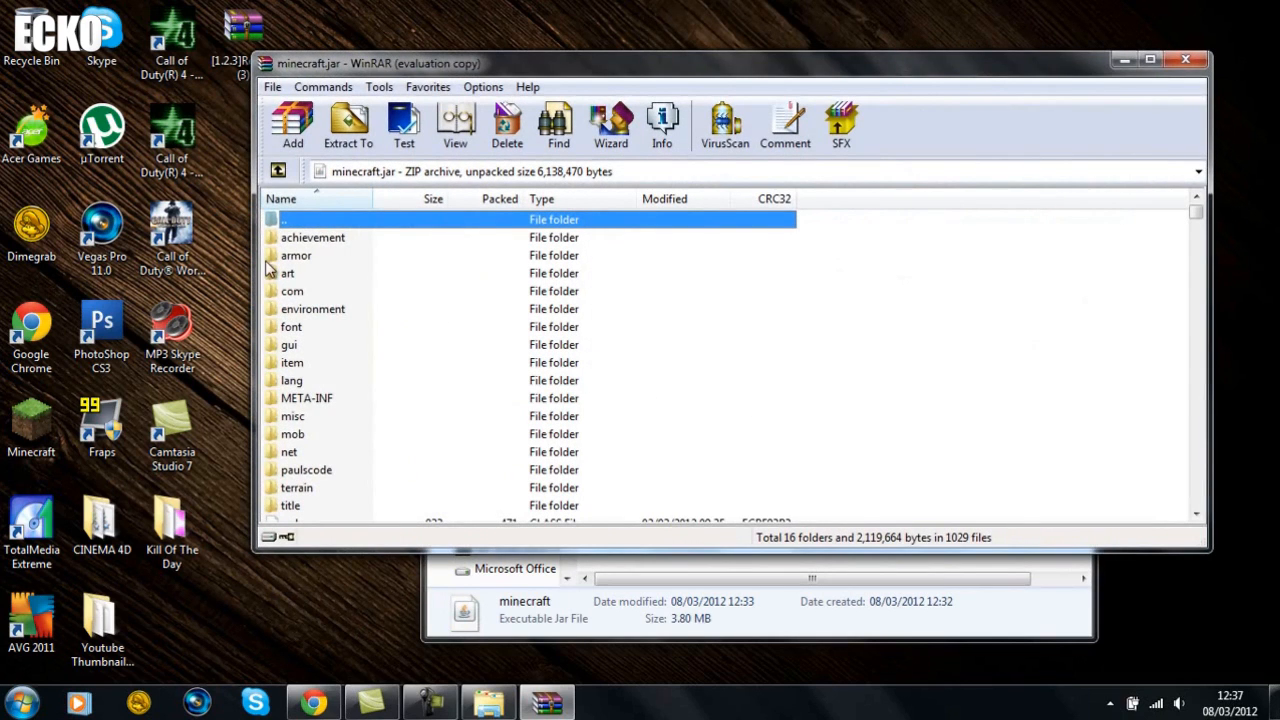
- Delete the META-INF folder from minecraft.jar, put the bin window away and bring up the ReiMinimap archive's actions
scroll("down", 3)
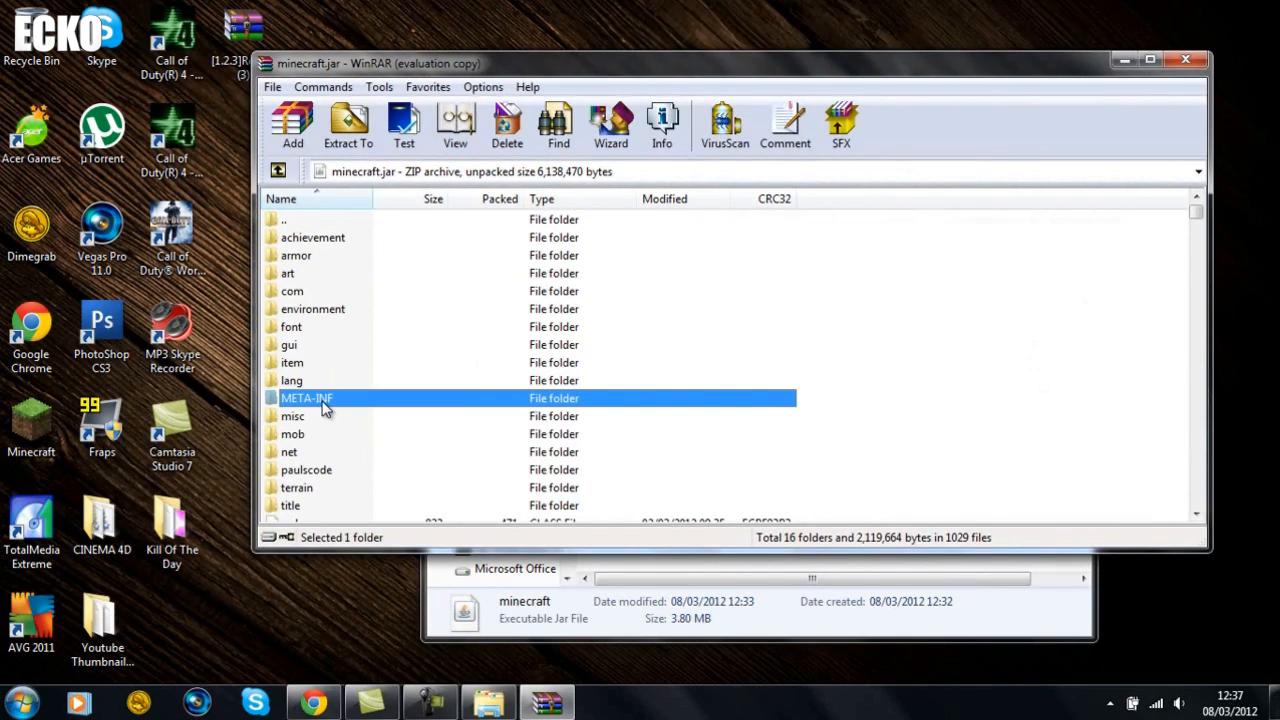
mouse_move(358, 408)
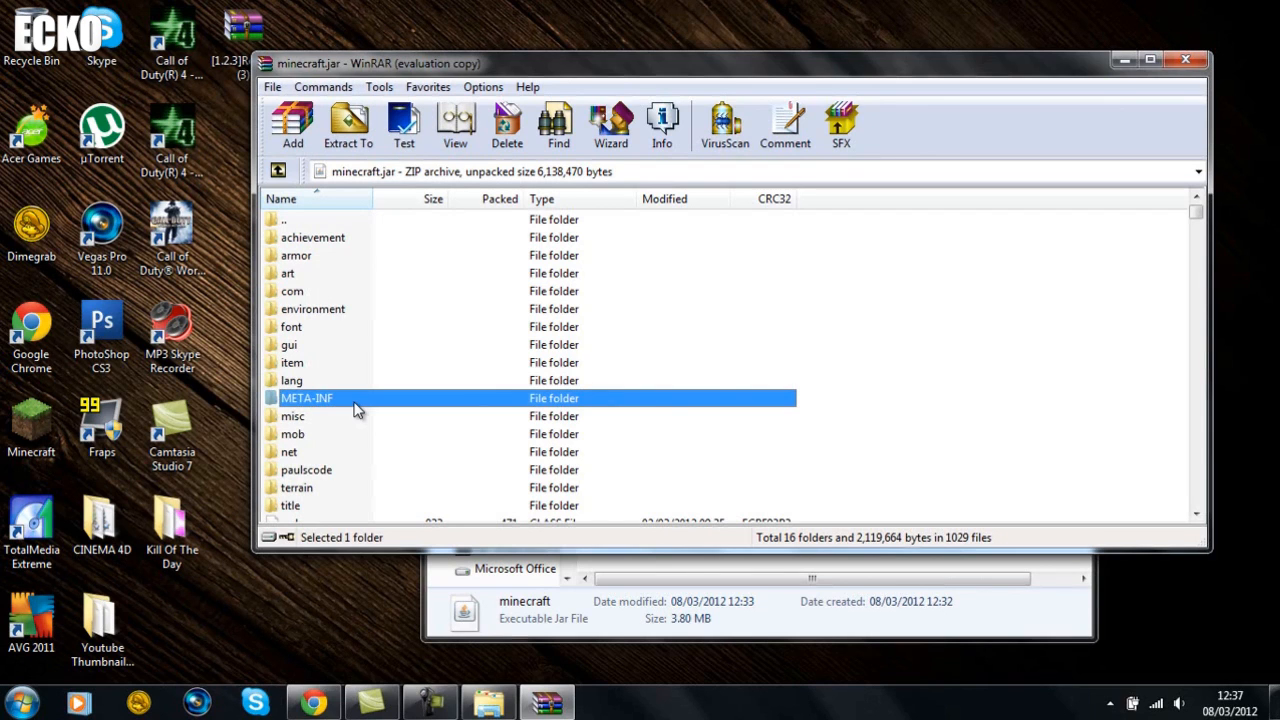
mouse_move(356, 430)
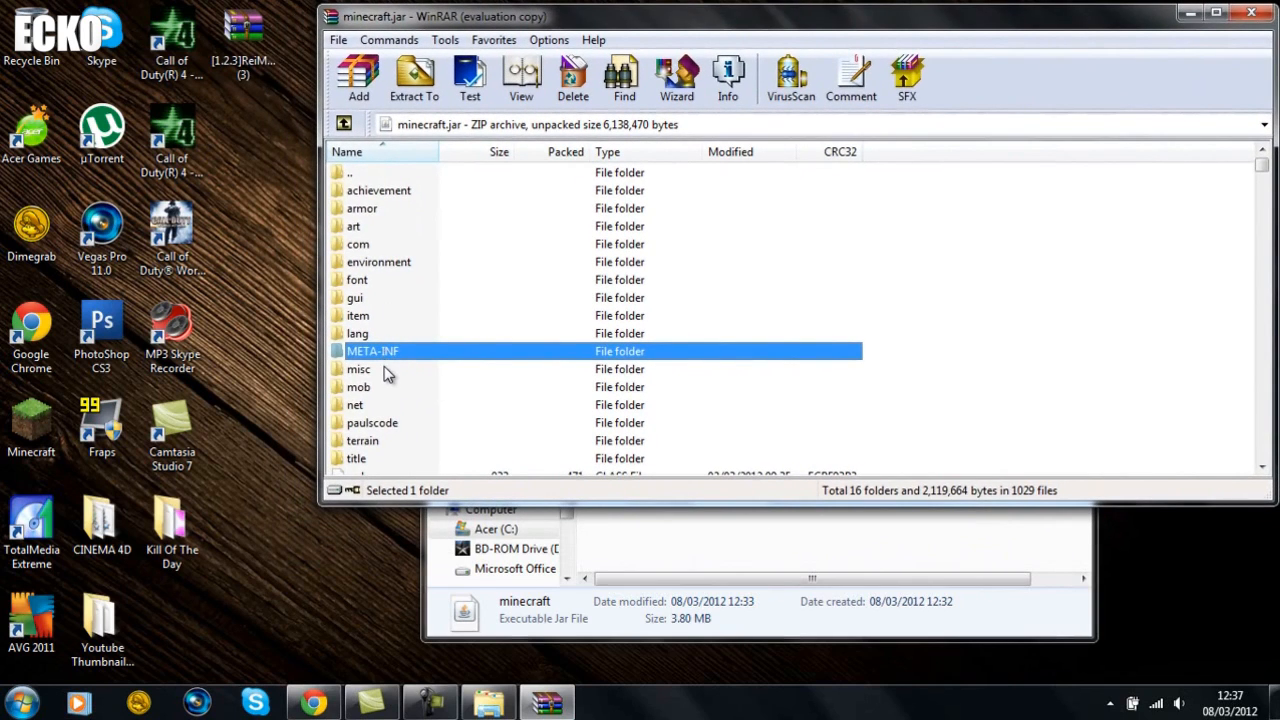
mouse_move(388, 360)
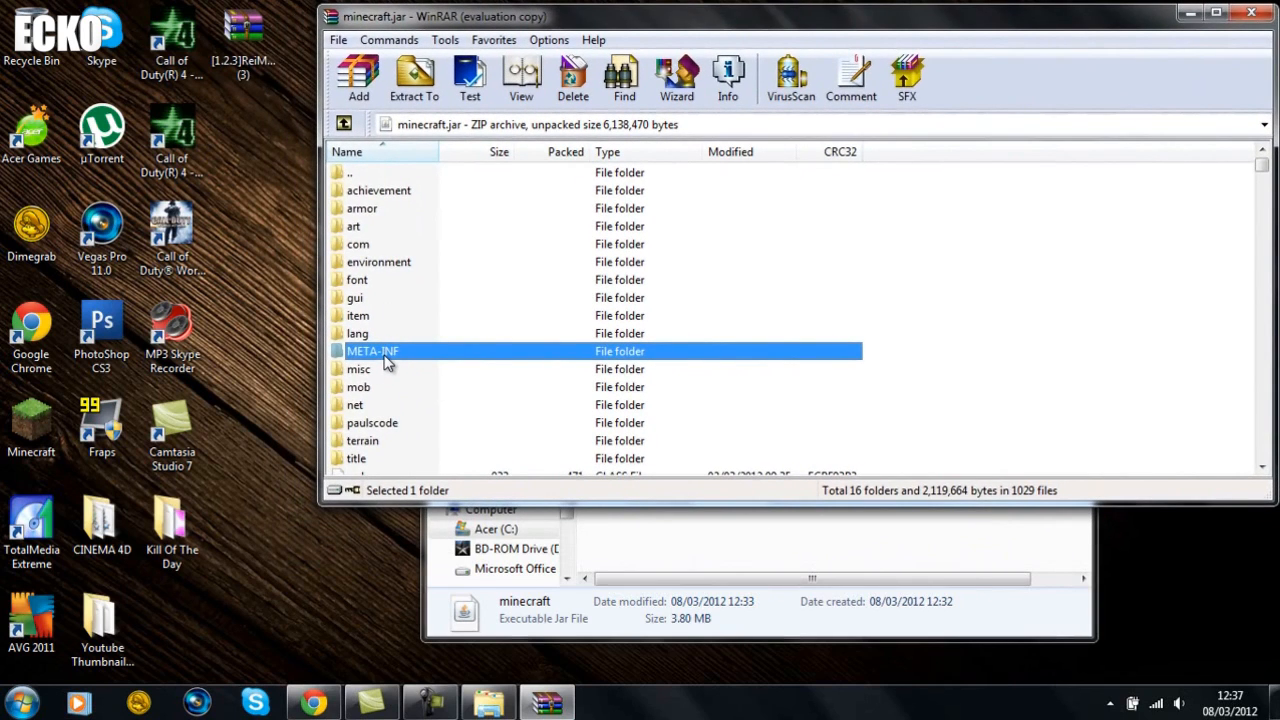
left_click(572, 78)
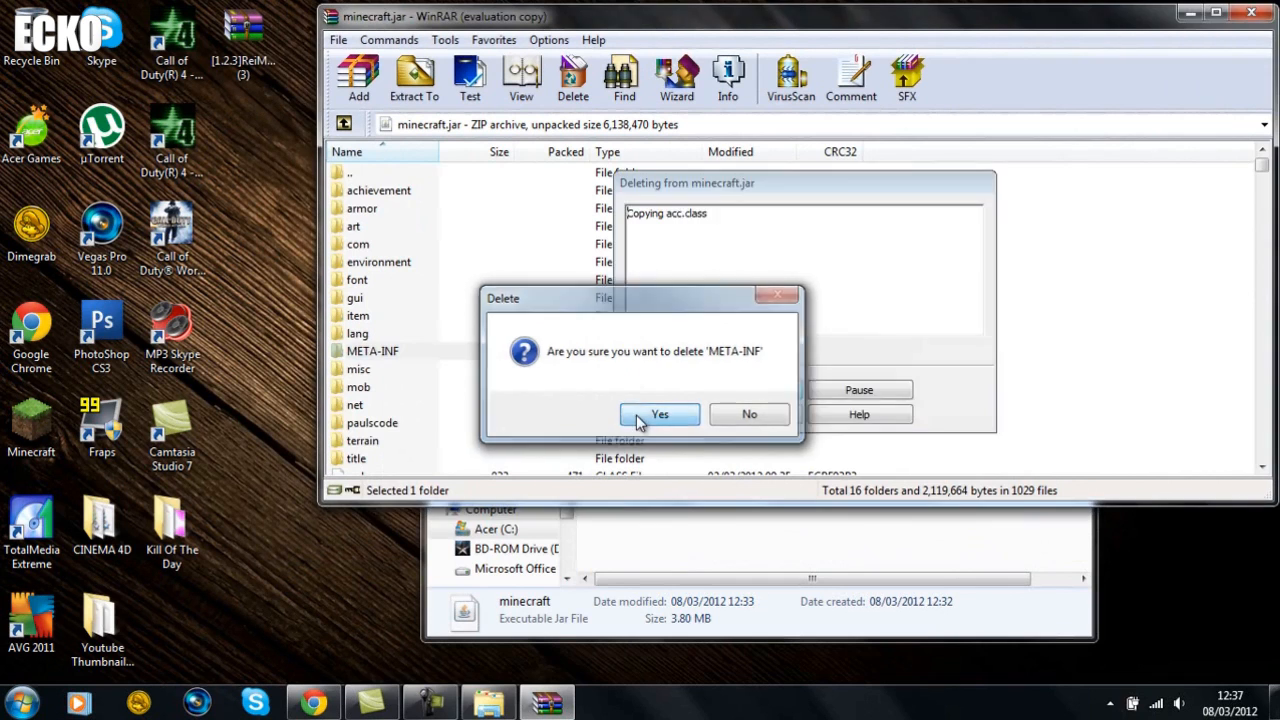
left_click(660, 414)
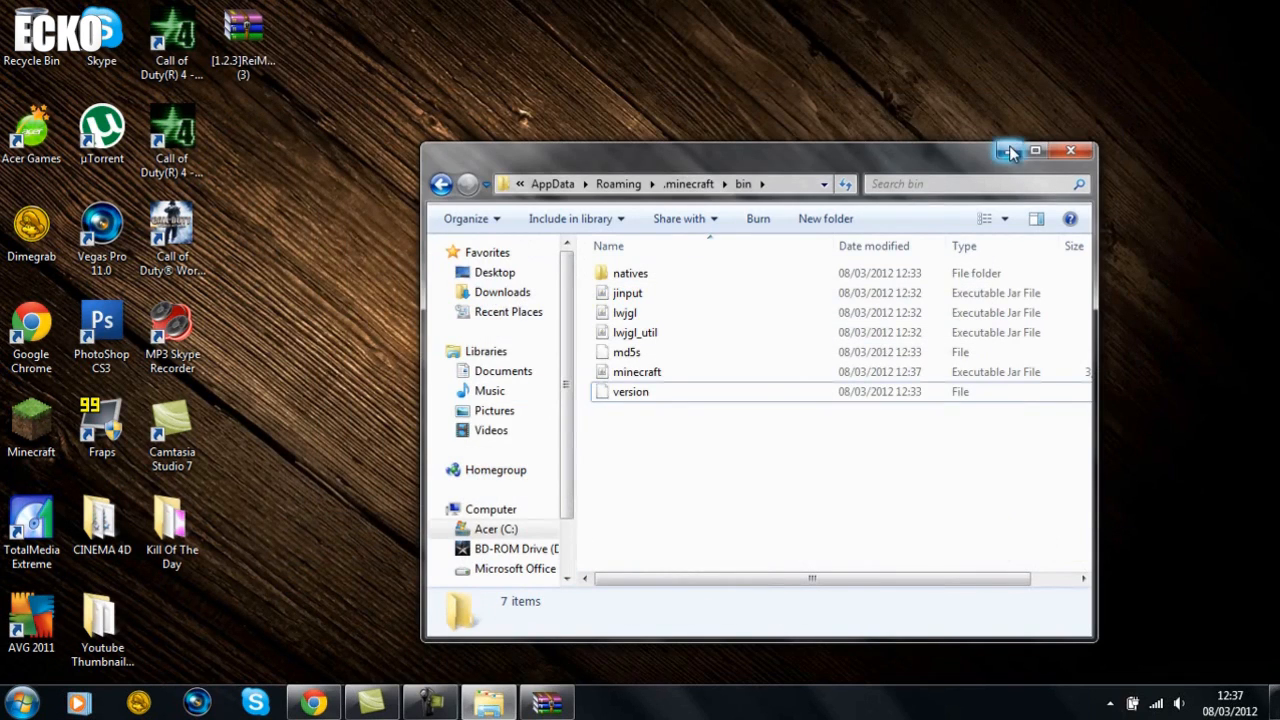
left_click(1070, 150)
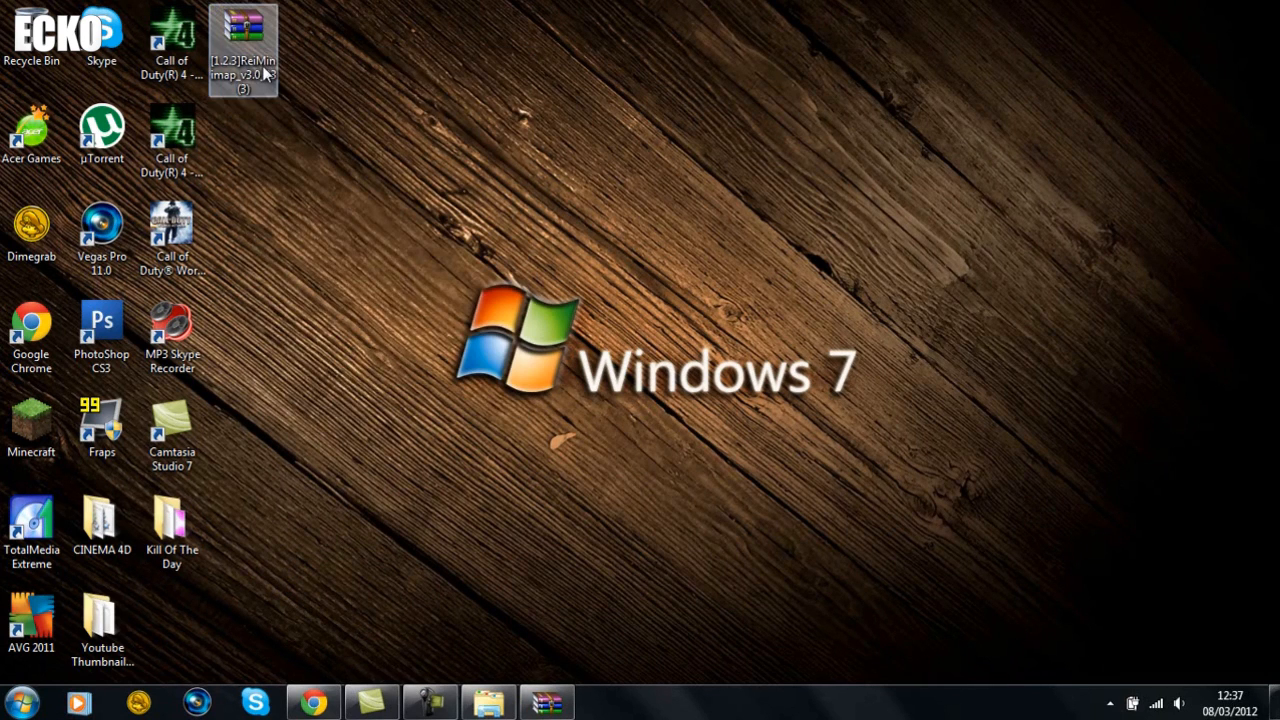
right_click(240, 36)
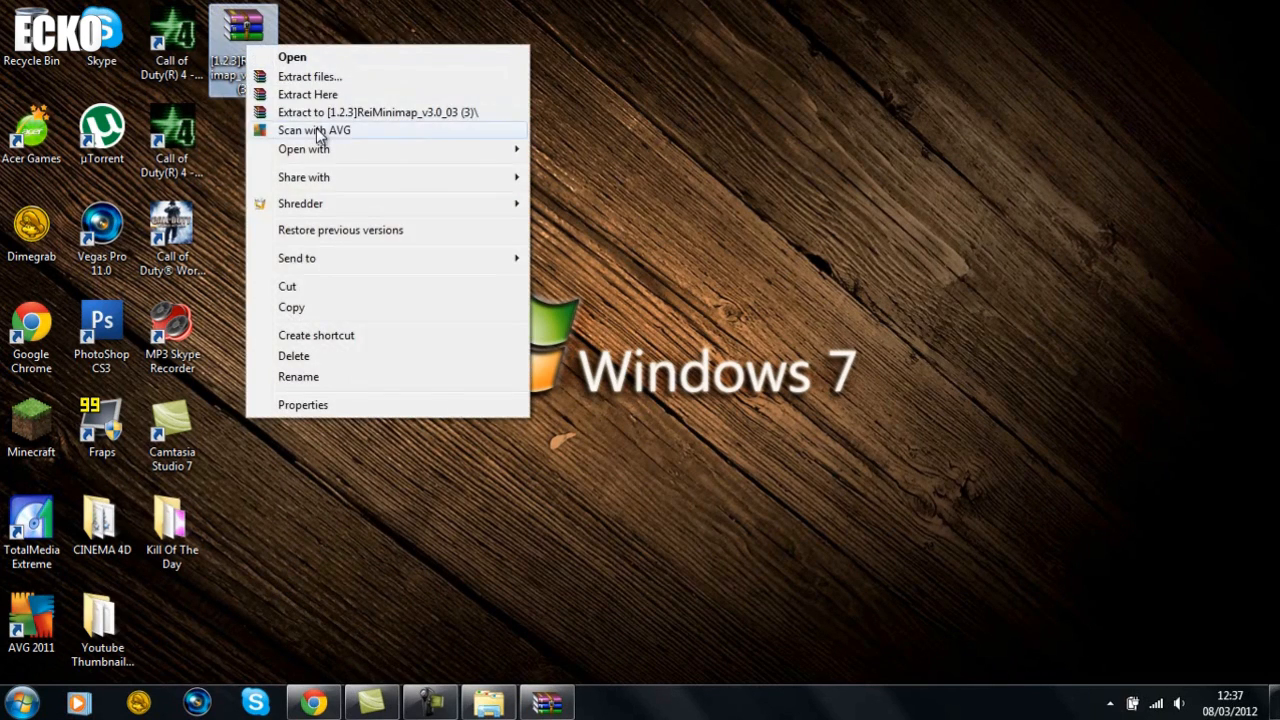
- Scan the ReiMinimap archive with AVG, confirm no infection, and reopen its context menu
left_click(314, 130)
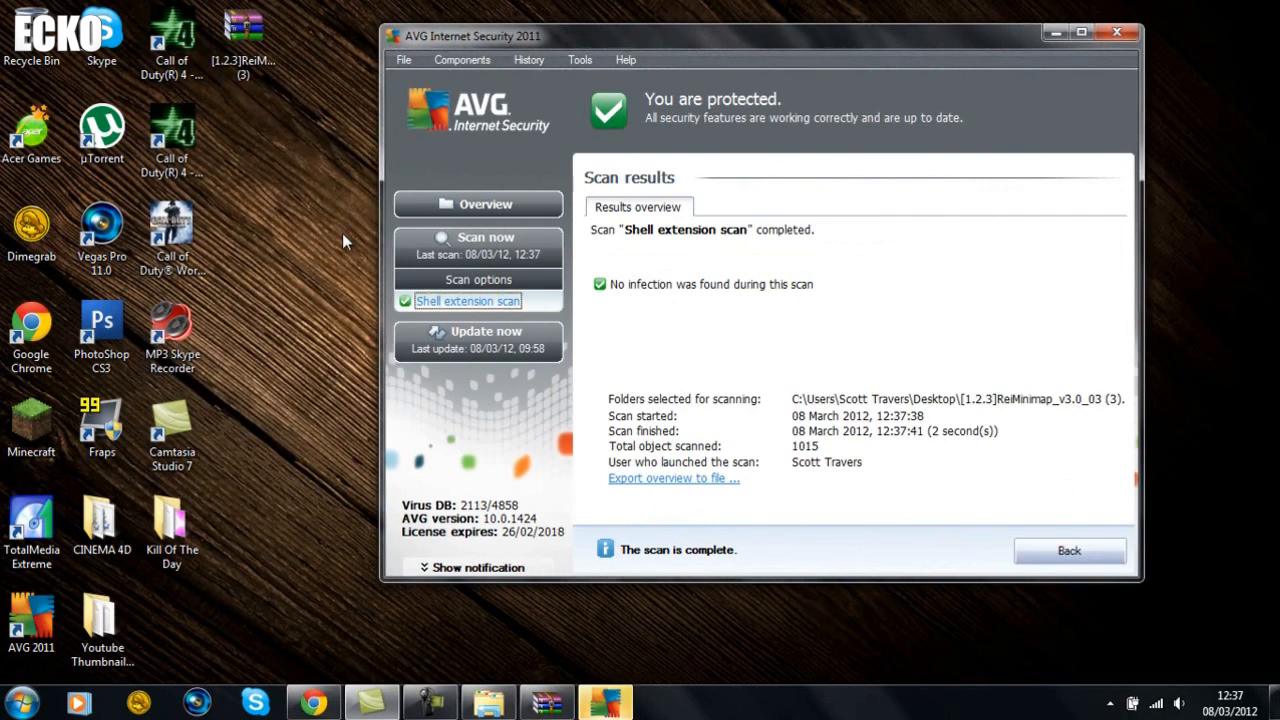
mouse_move(626, 296)
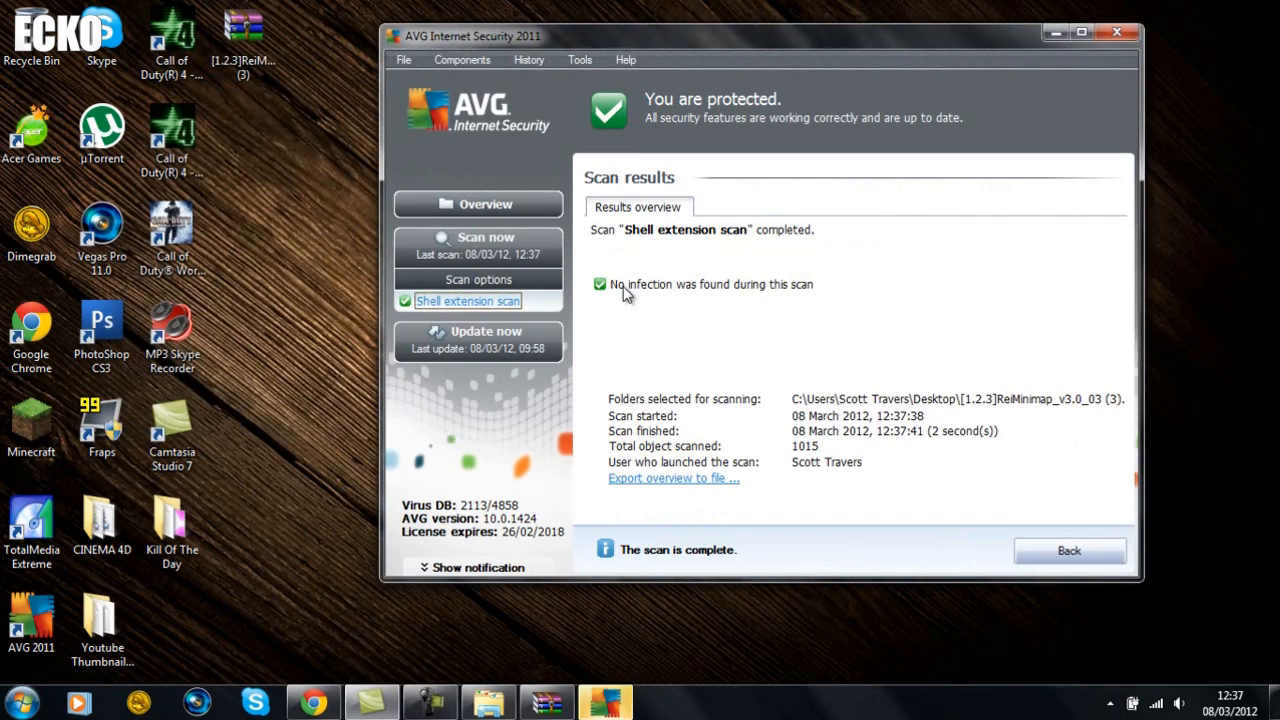
mouse_move(782, 296)
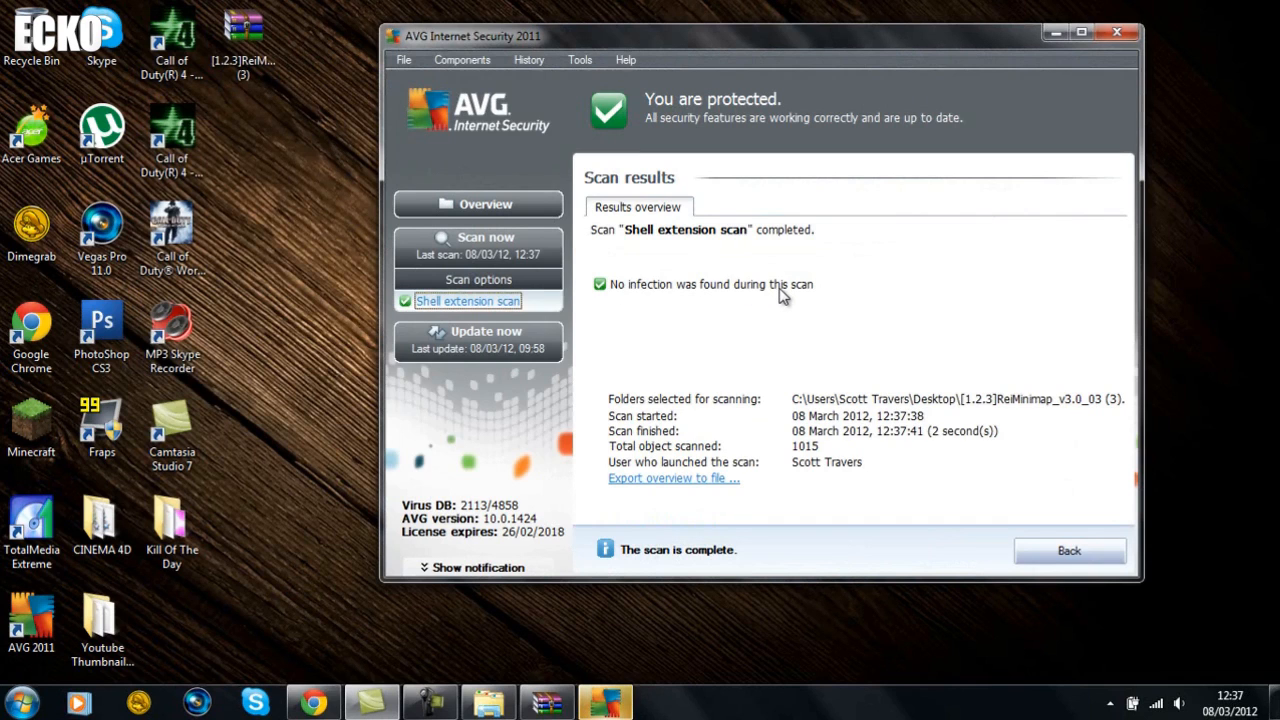
mouse_move(1120, 36)
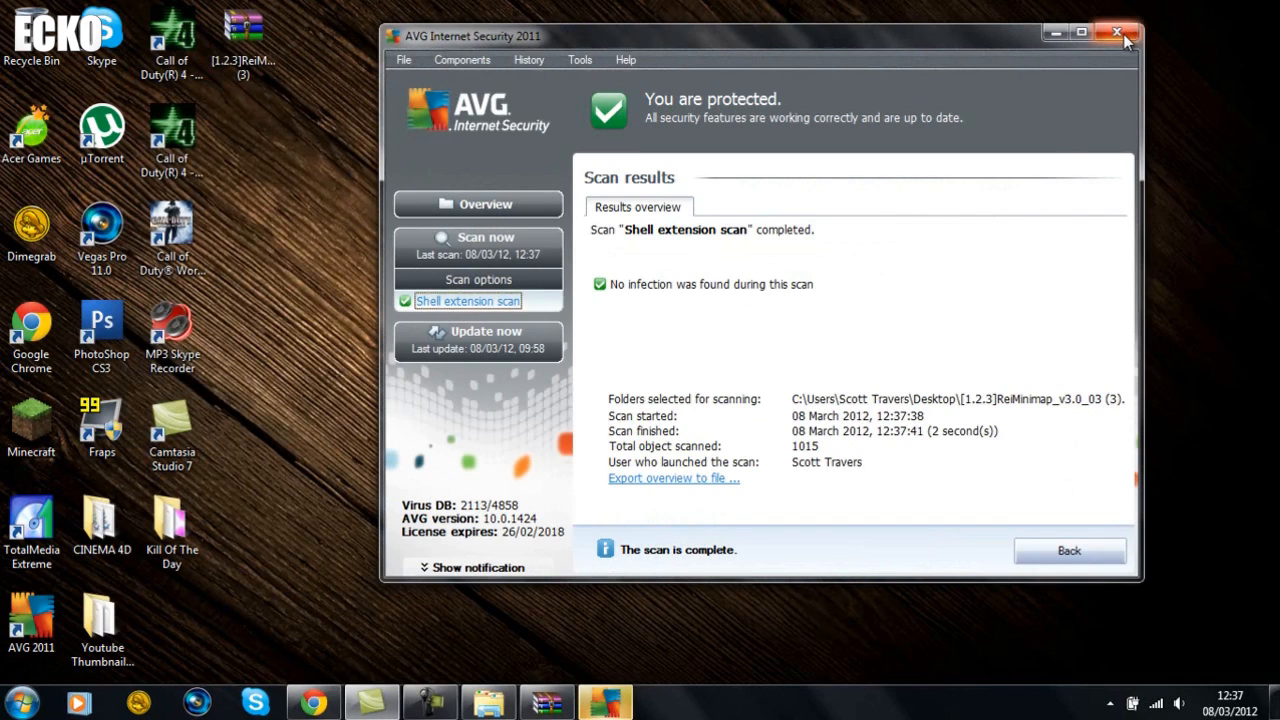
right_click(244, 36)
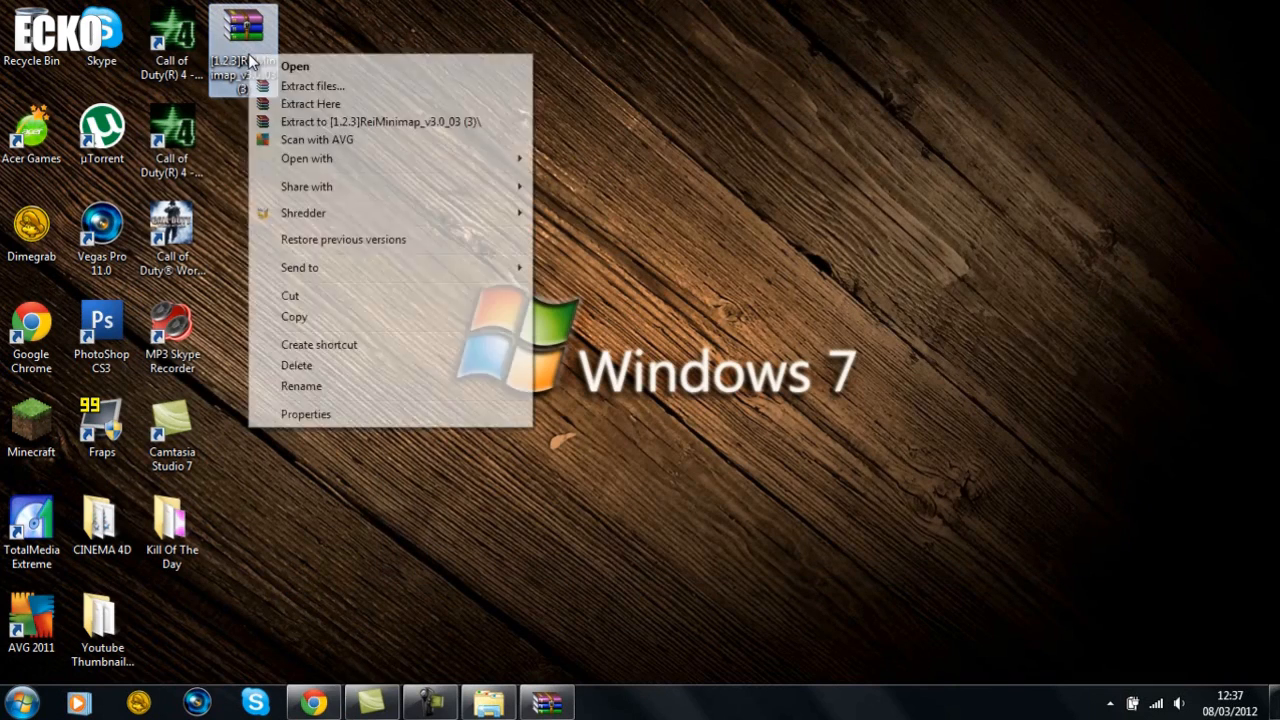
mouse_move(324, 104)
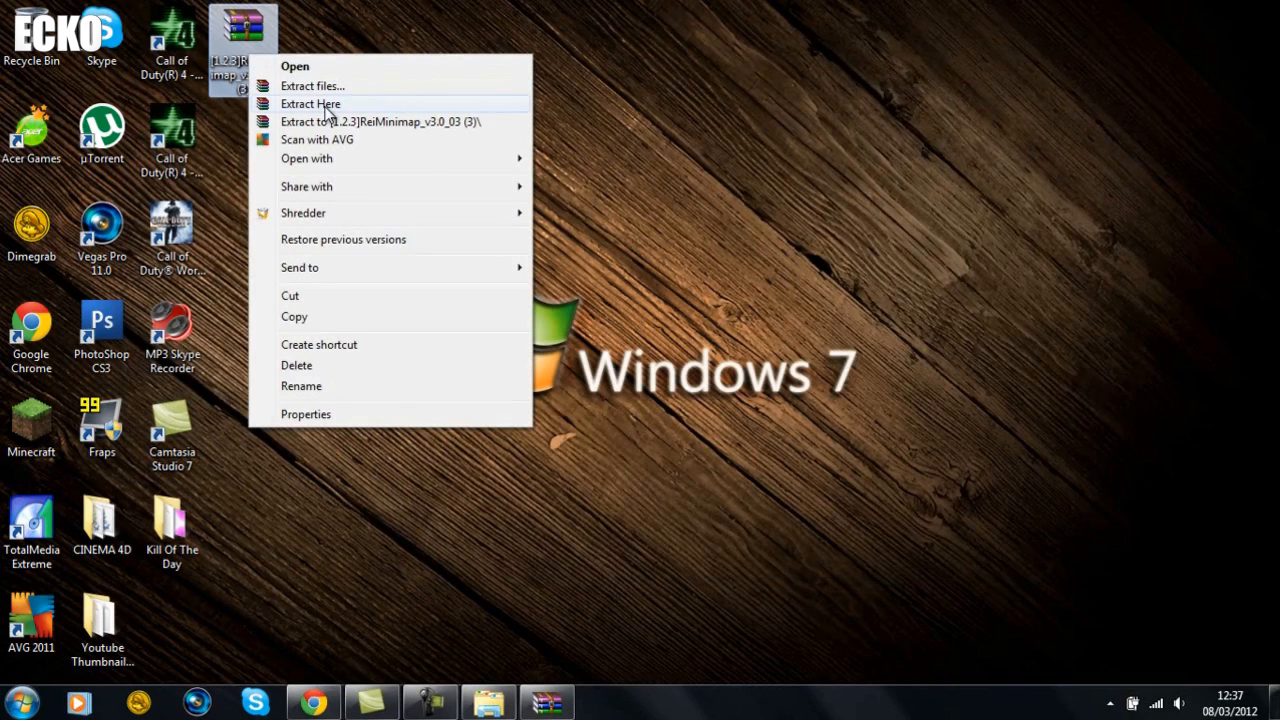
- Extract the ReiMinimap archive onto the desktop, select ais.class and the reifnsk folder, and reopen minecraft.jar
left_click(312, 102)
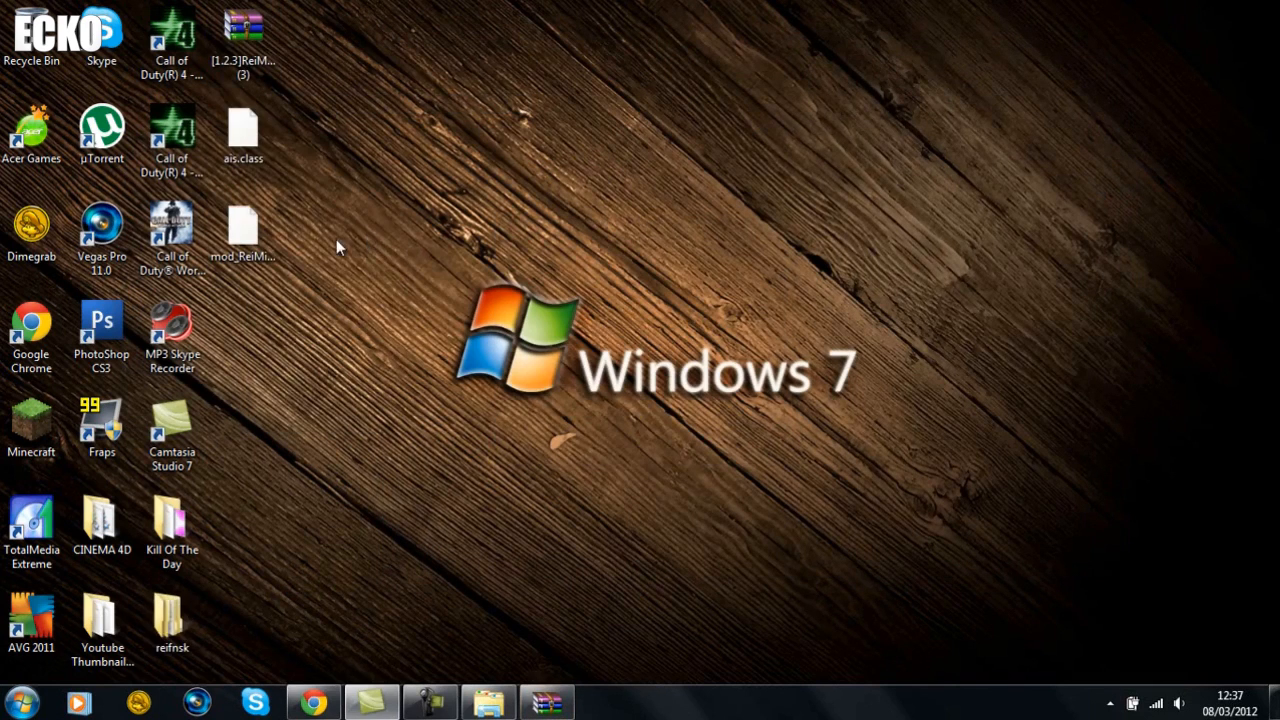
left_click(172, 618)
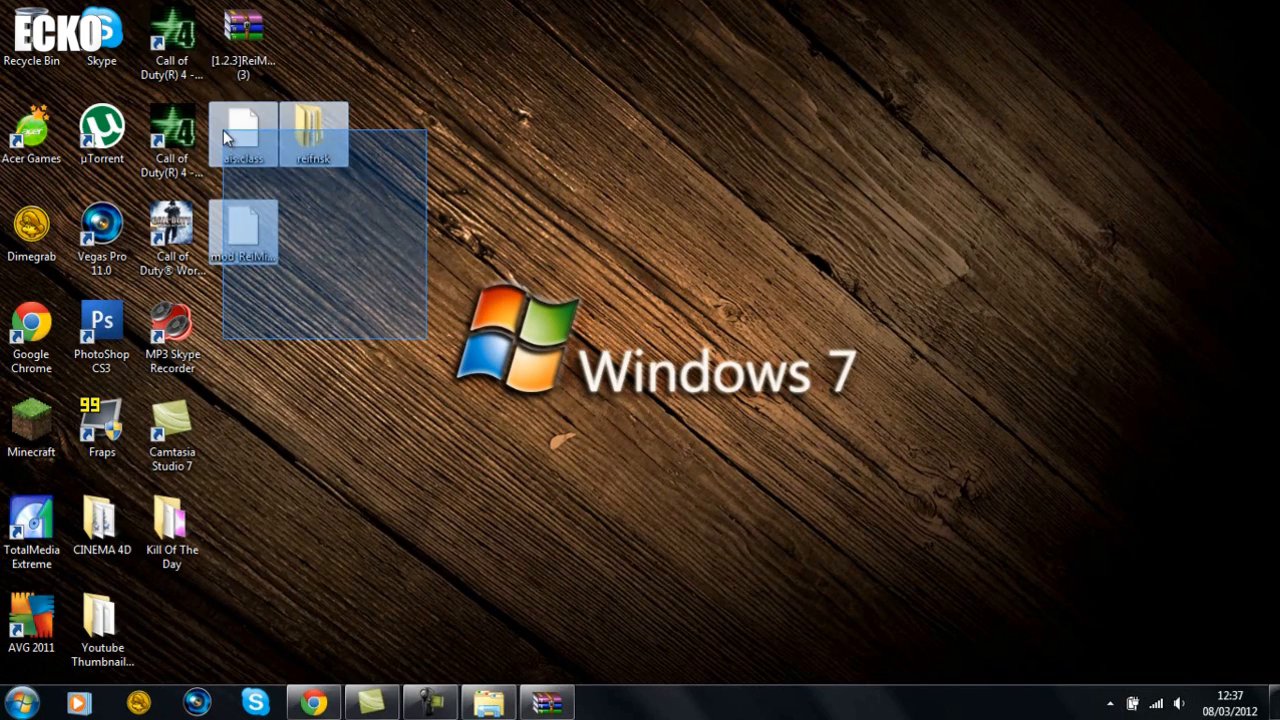
left_click(296, 236)
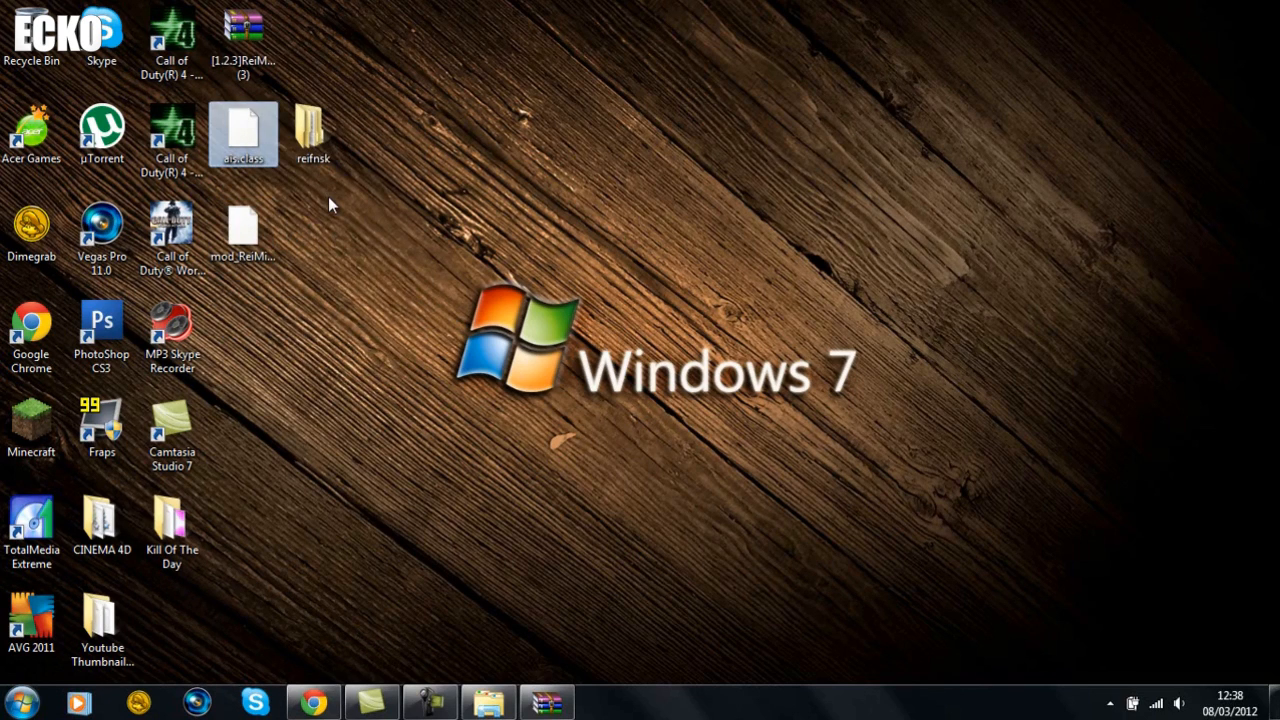
left_click(312, 132)
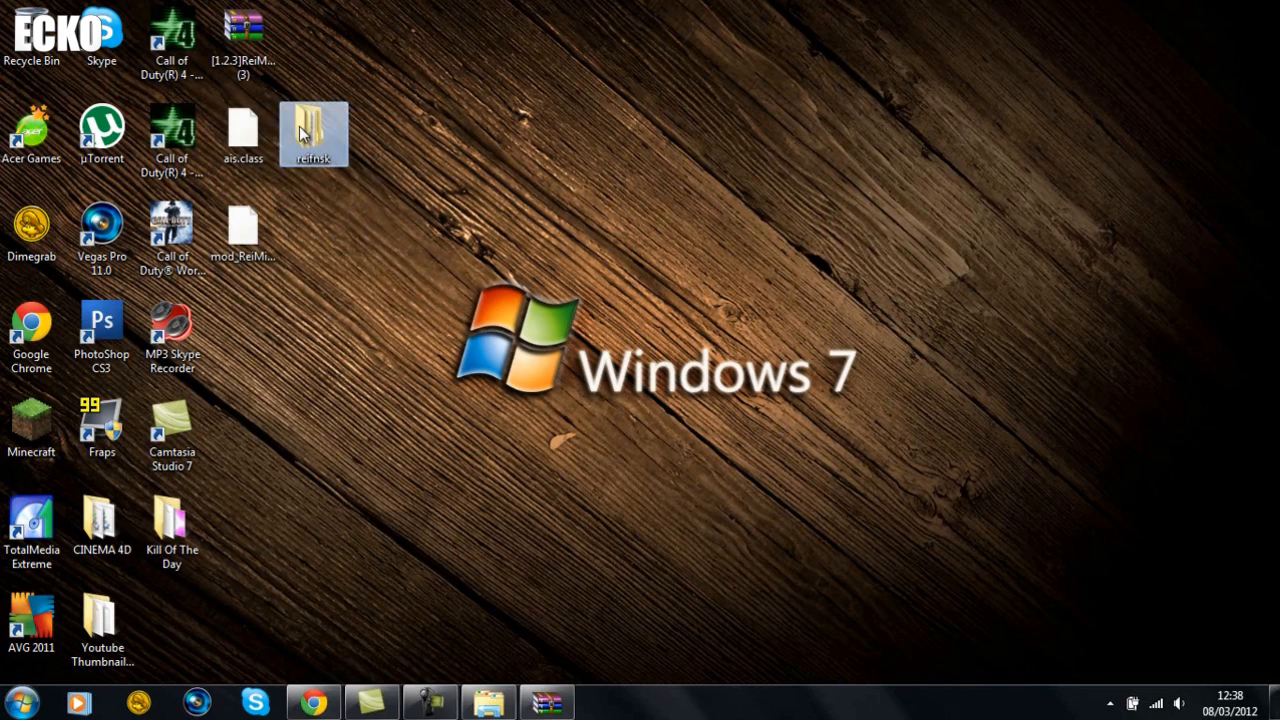
double_click(312, 128)
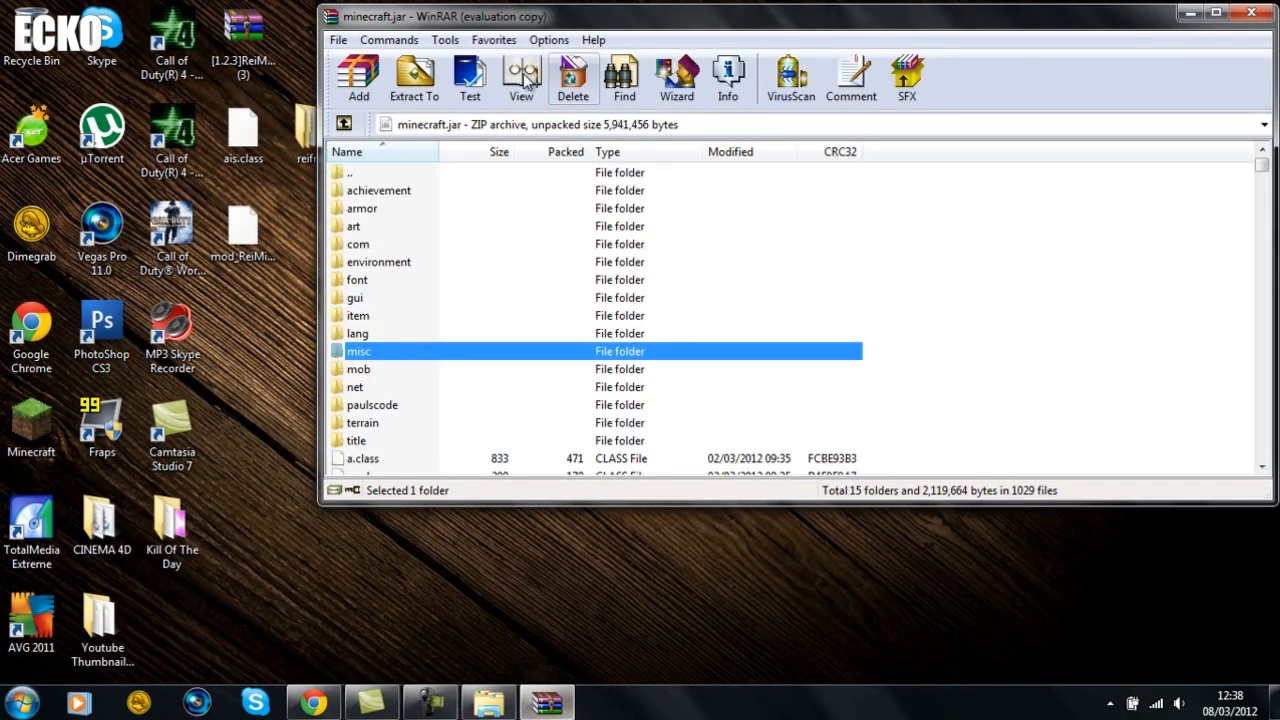
mouse_move(390, 210)
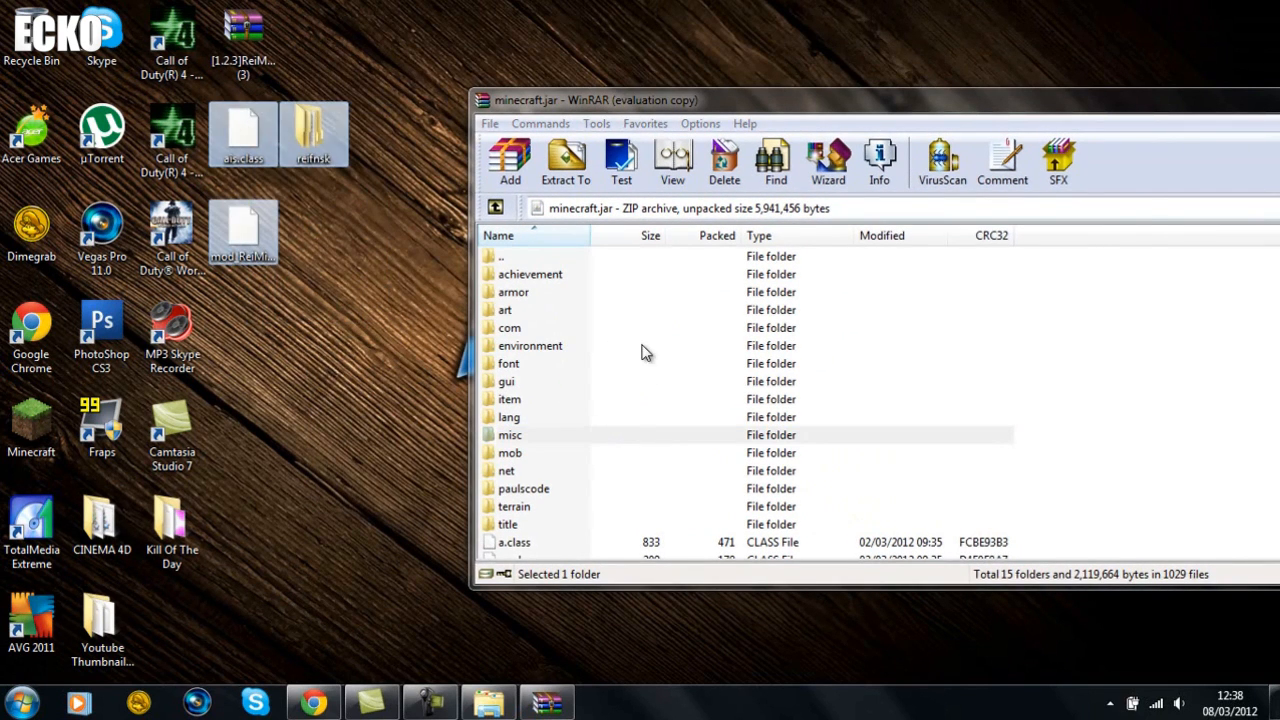
- Confirm adding the reifnsk folder into minecraft.jar and close the WinRAR window
left_click(508, 160)
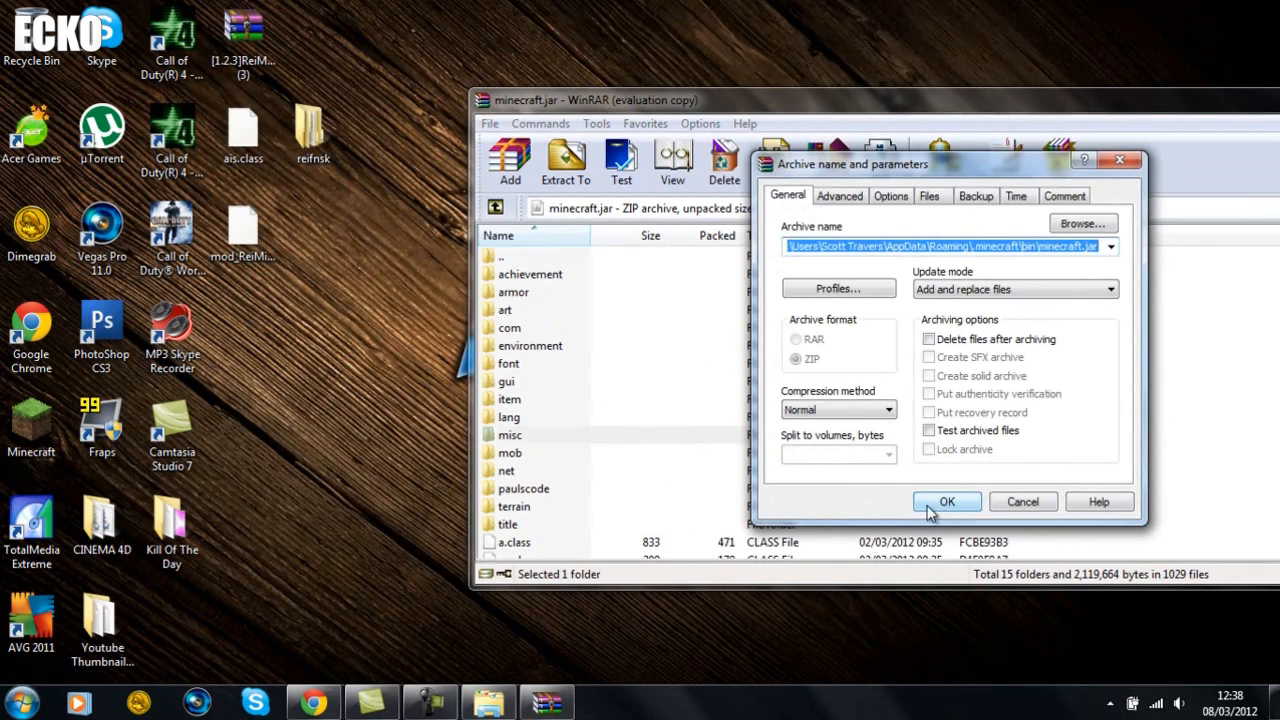
left_click(948, 500)
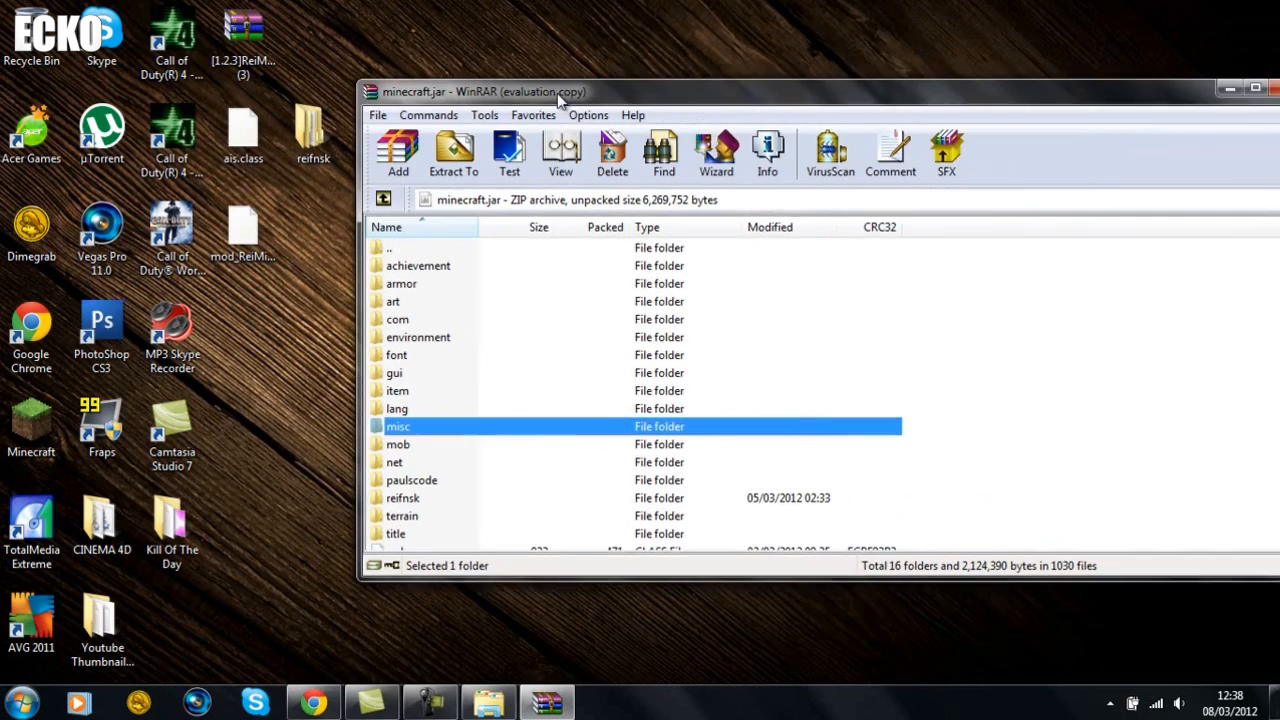
left_click(1274, 84)
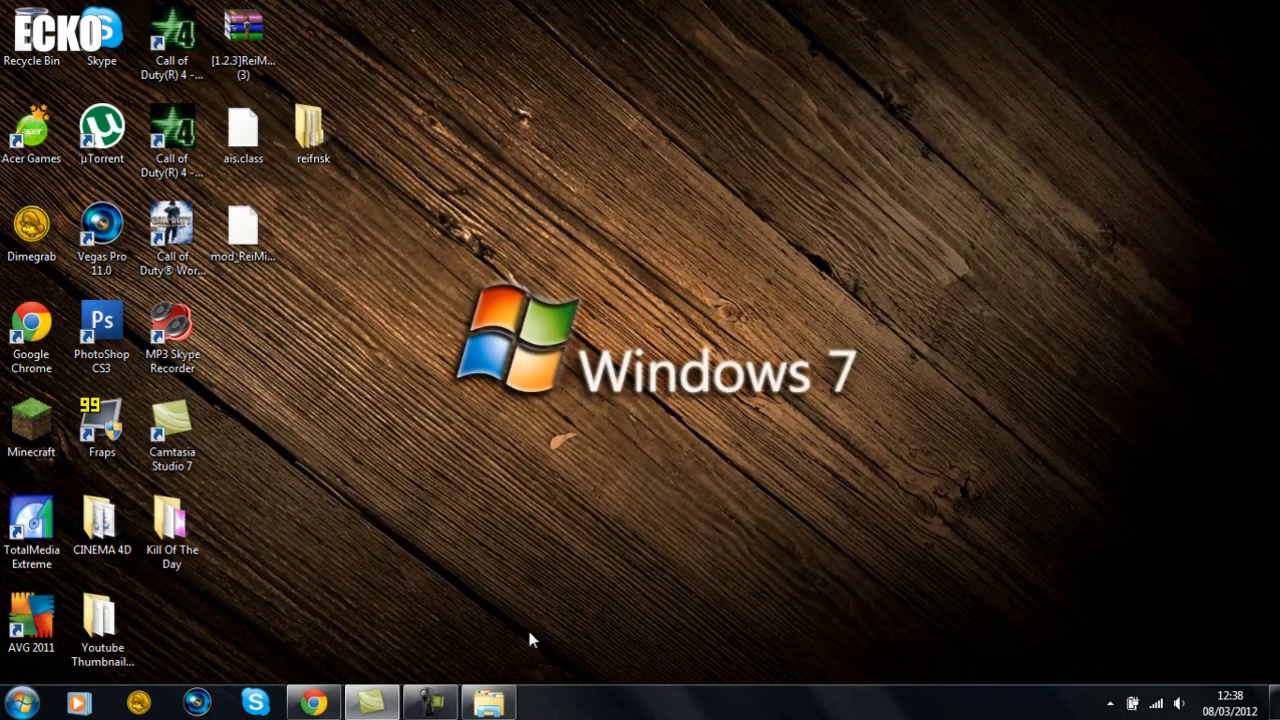
- Check the still-empty mods folder in .minecraft, close Explorer and launch Minecraft again
left_click(486, 702)
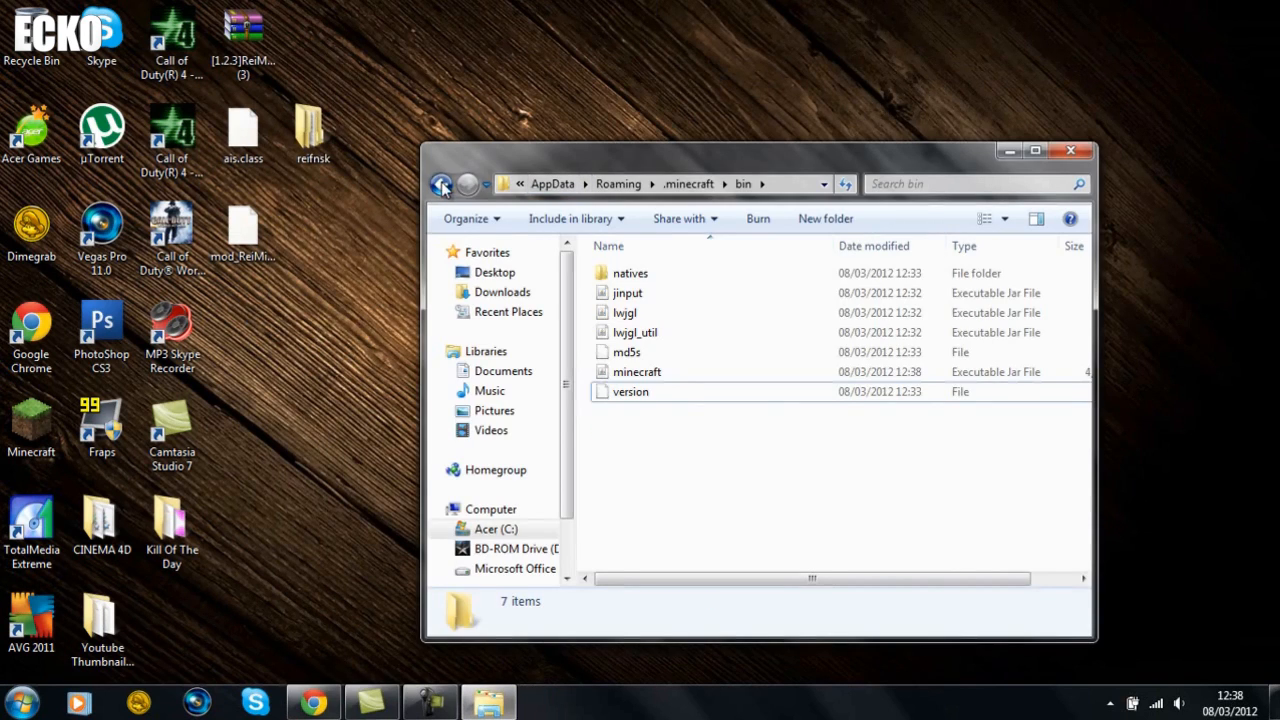
left_click(442, 184)
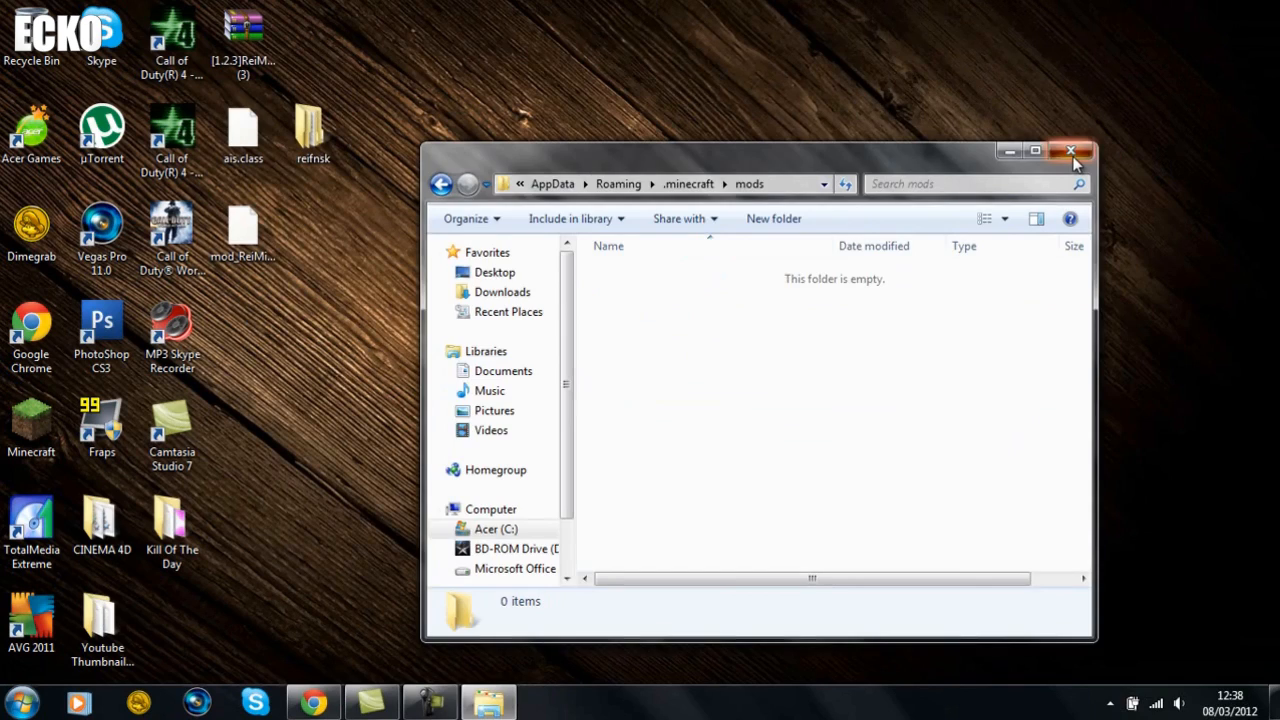
left_click(1068, 152)
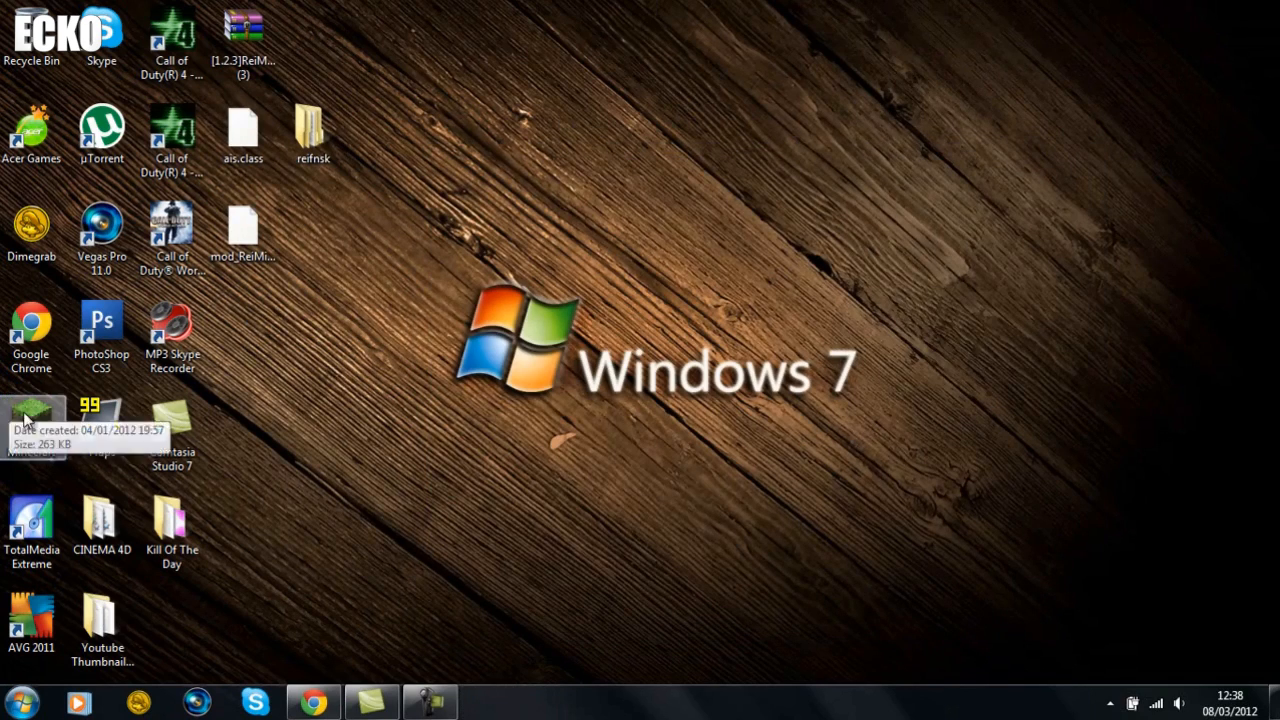
double_click(30, 420)
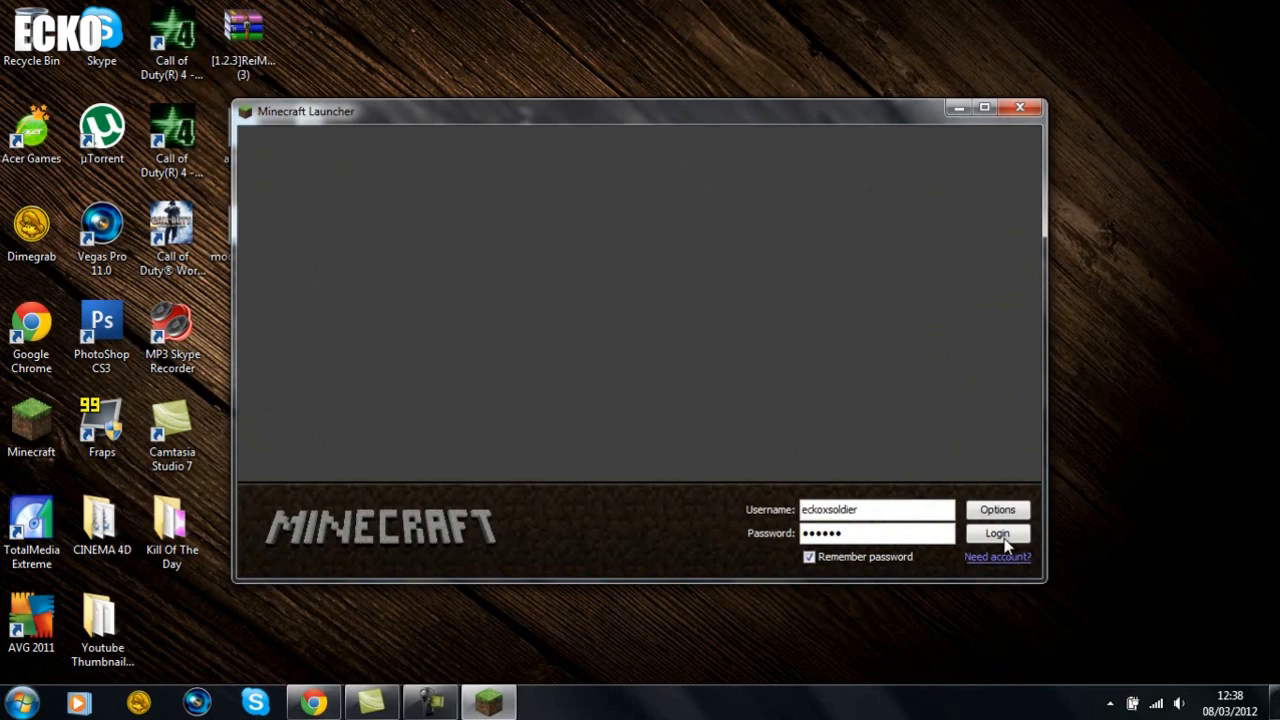
- Log in to Minecraft, enter the world and bring up the REI's Minimap v3.0_03 menu with M
left_click(996, 532)
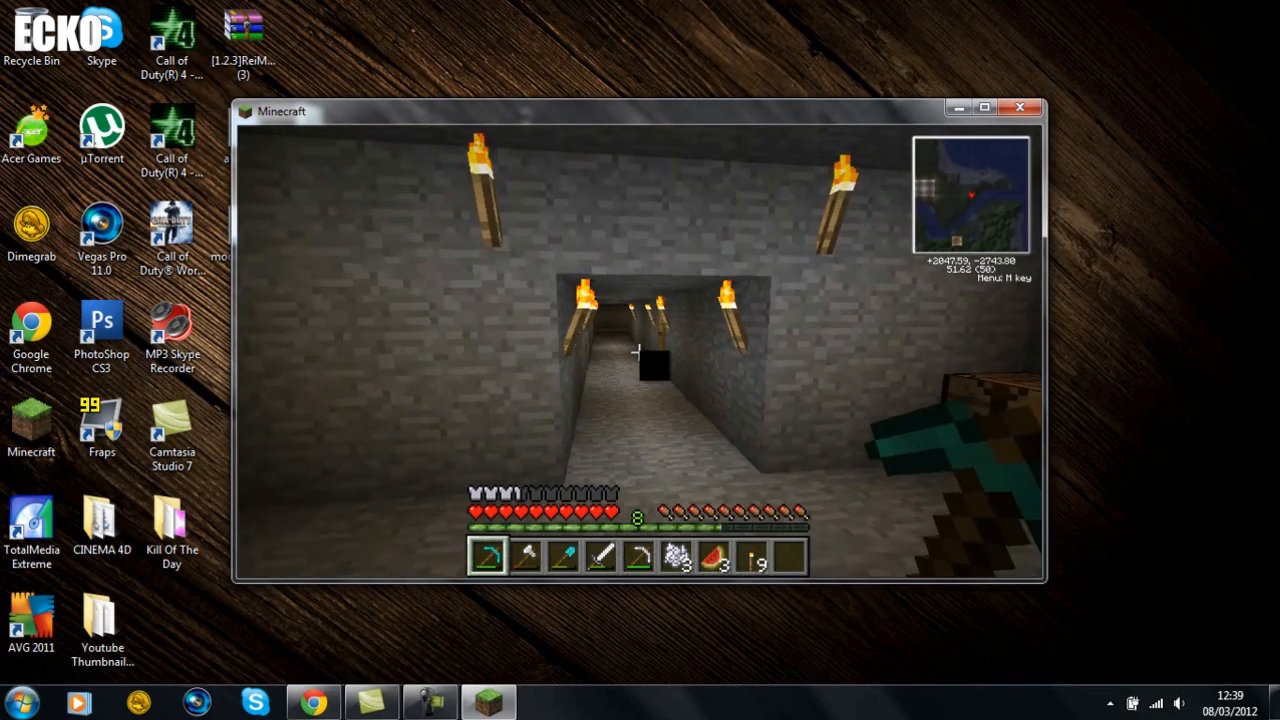
key("m")
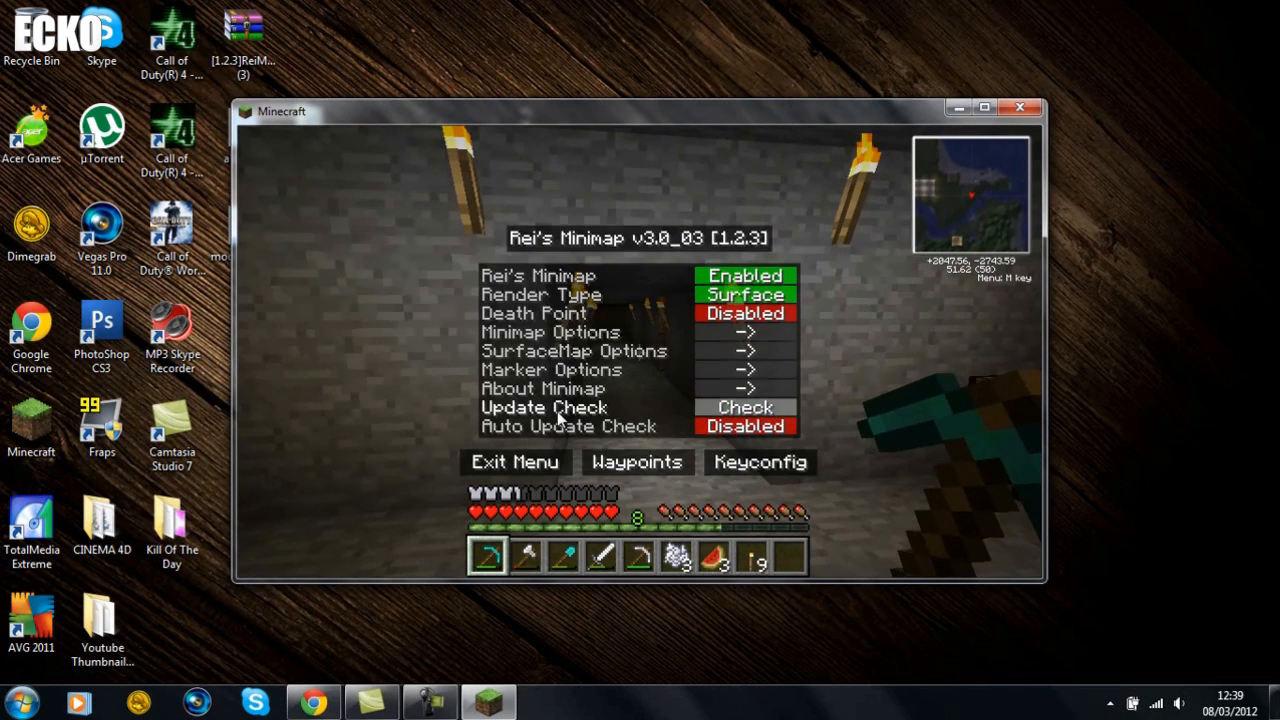
- Toggle Rei's Minimap and Death Point off and on, leaving both as they were
left_click(744, 276)
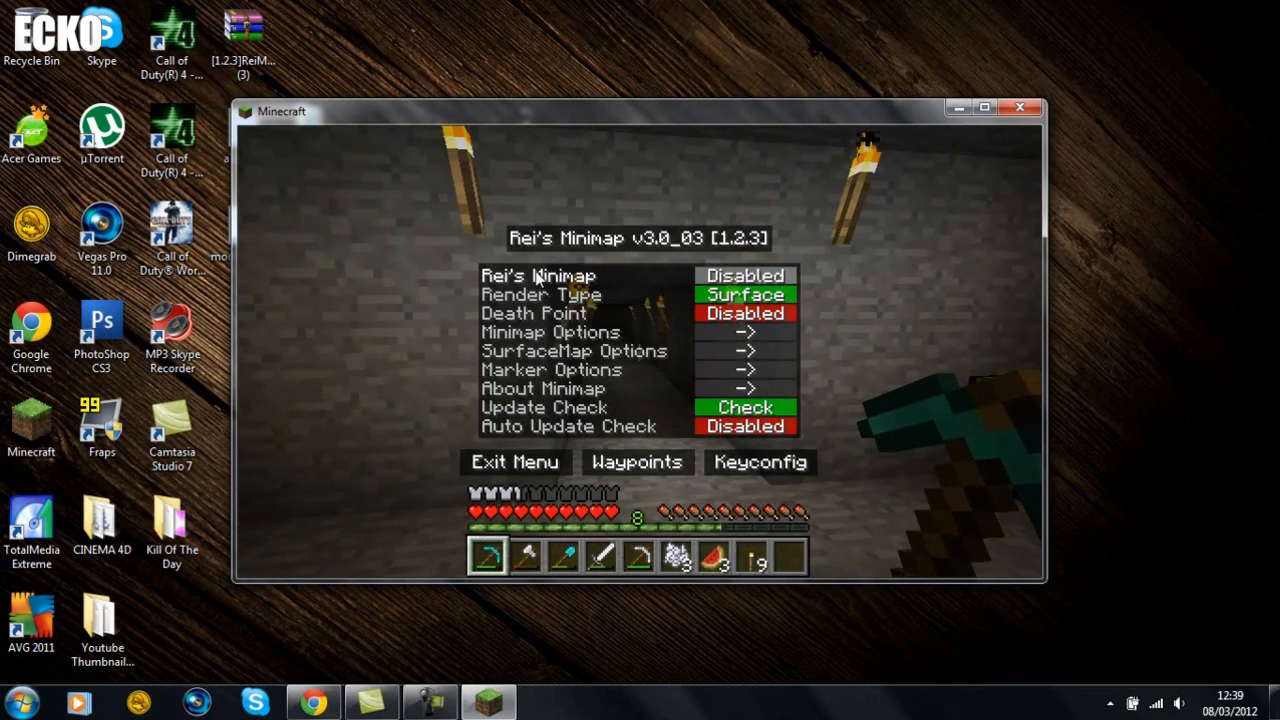
left_click(744, 276)
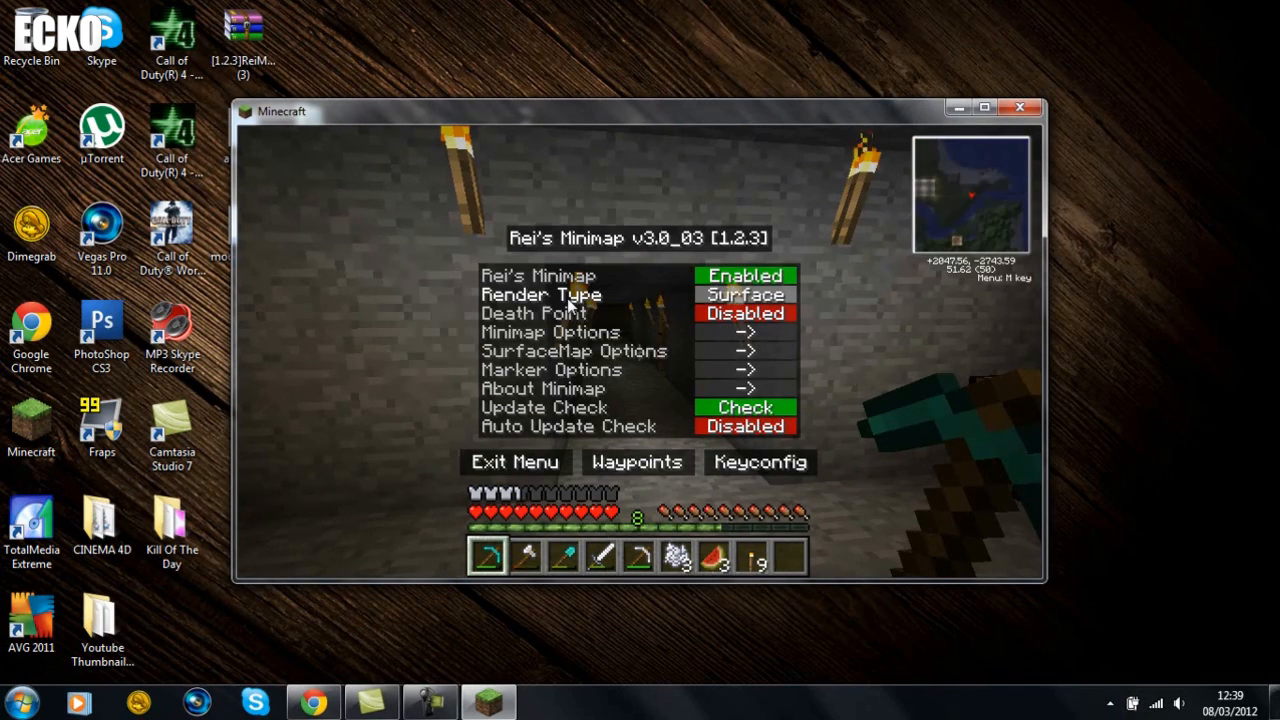
left_click(744, 312)
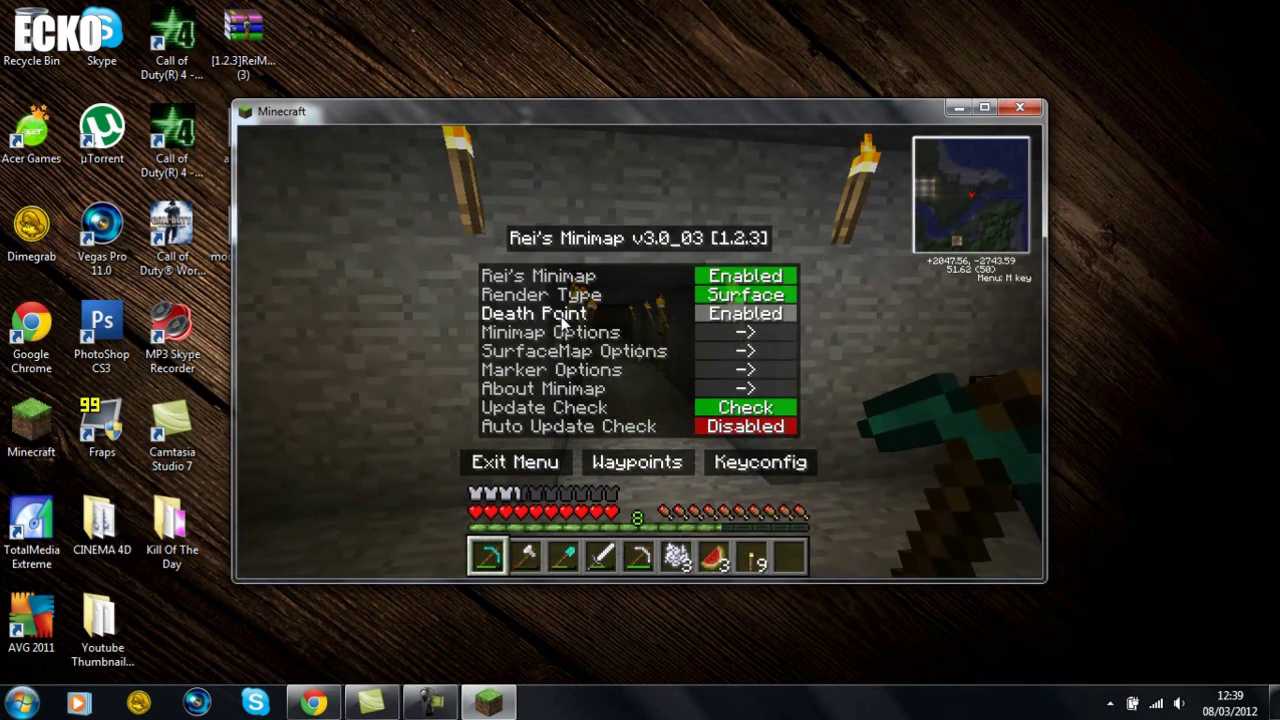
left_click(744, 312)
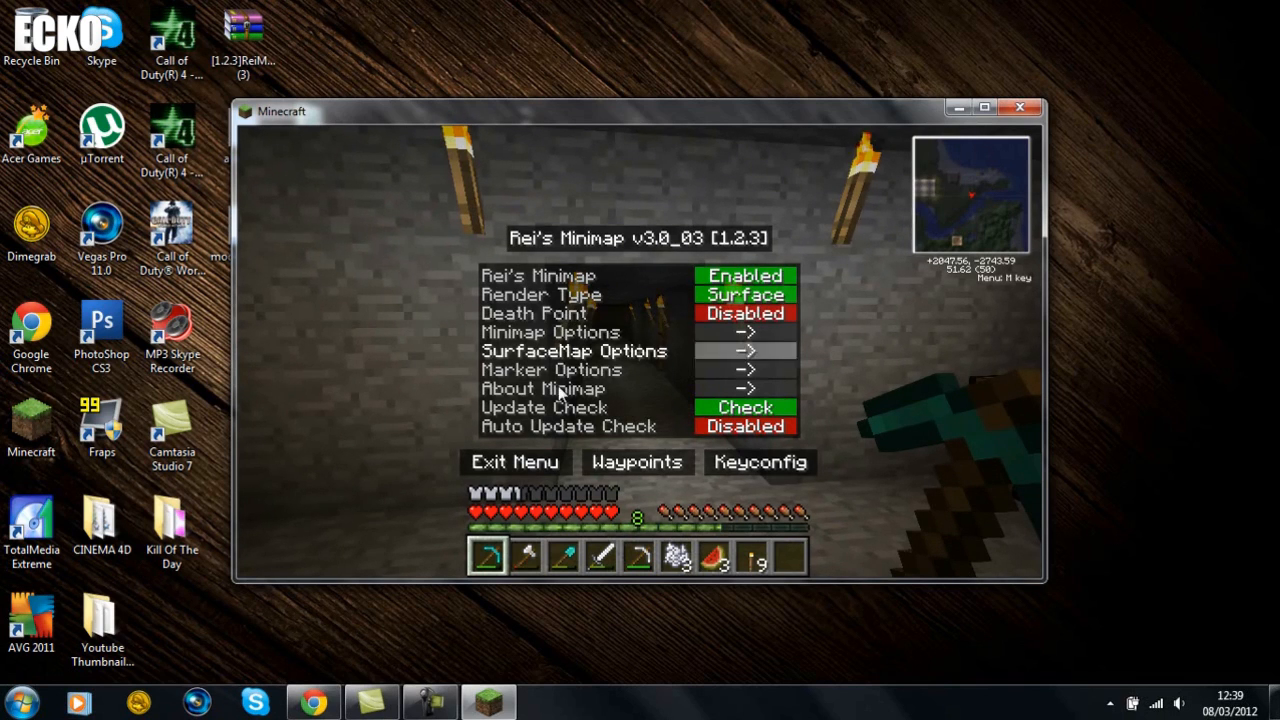
- Browse Minimap Options, go back, and show the empty Overworld waypoints list
left_click(550, 332)
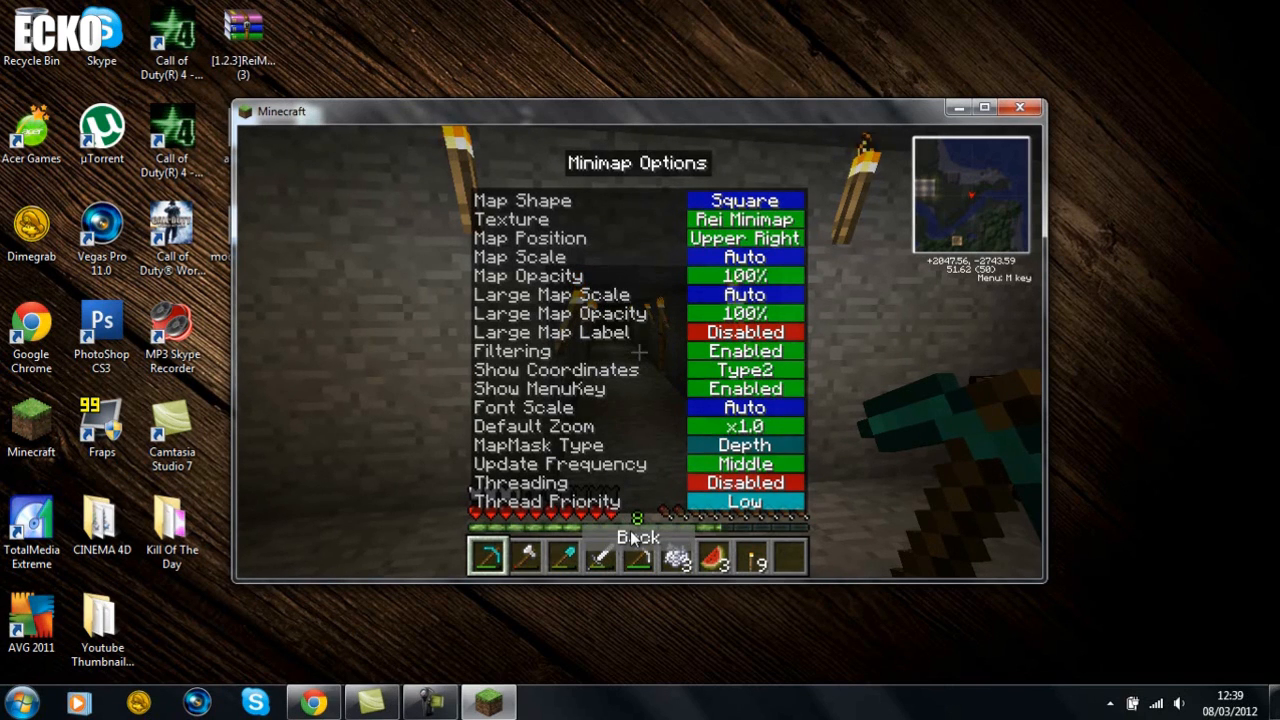
left_click(632, 540)
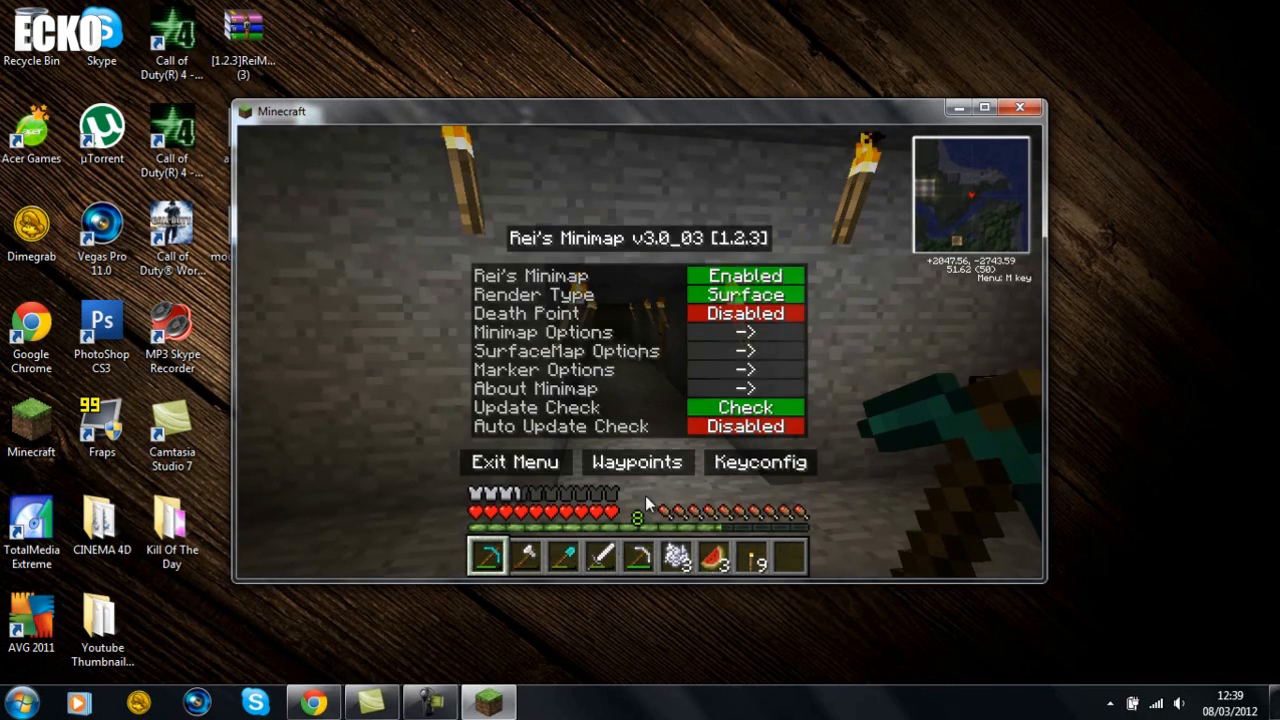
mouse_move(728, 356)
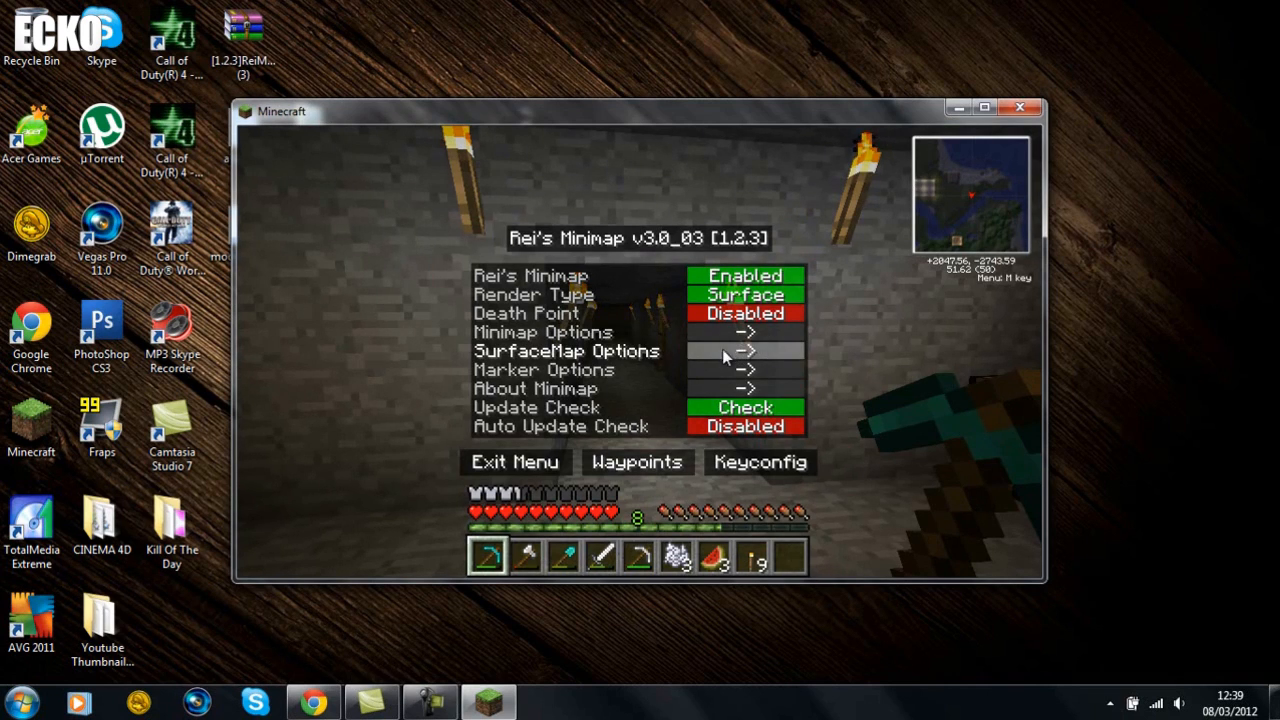
left_click(636, 462)
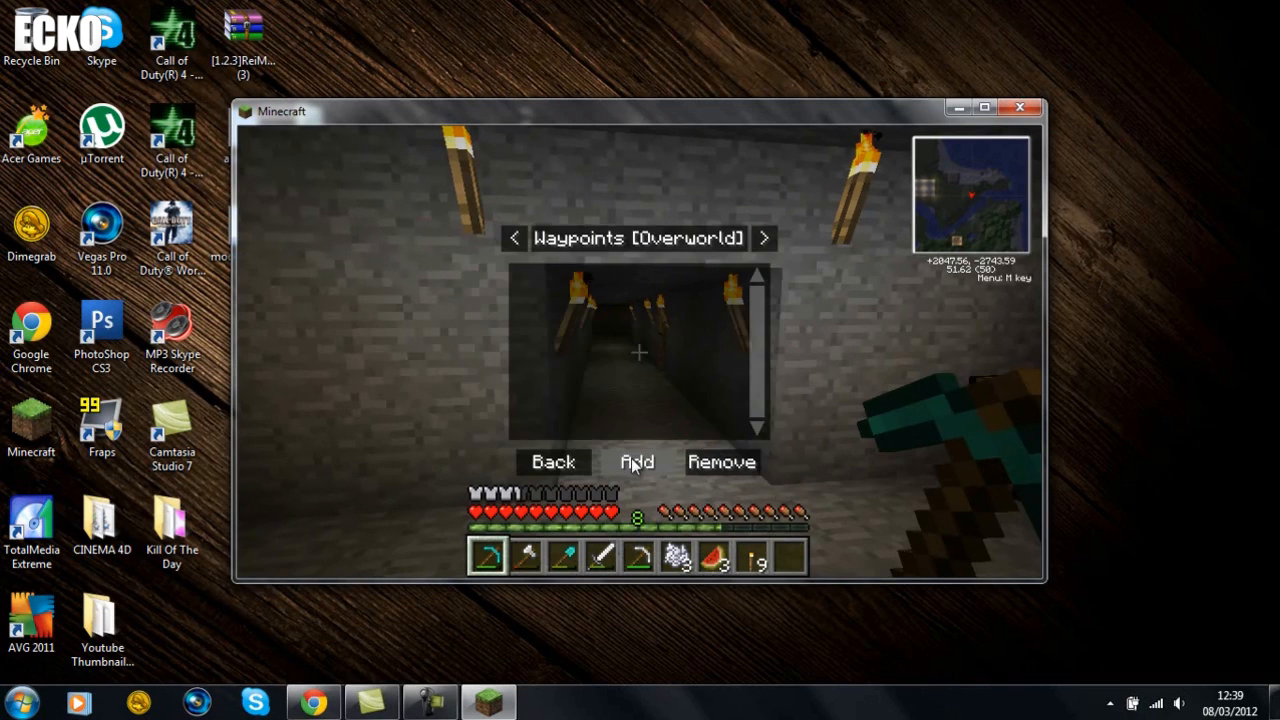
- Add a new waypoint at the current position with a blue colour and save it
left_click(636, 462)
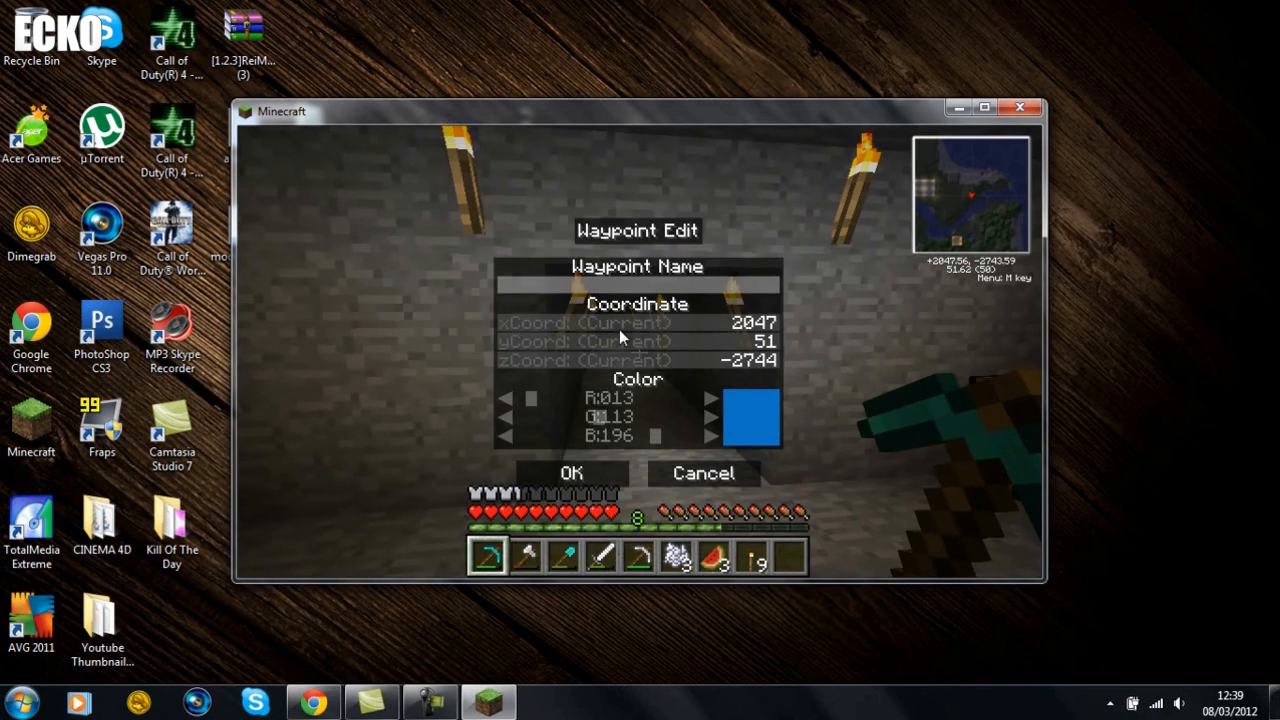
mouse_move(752, 412)
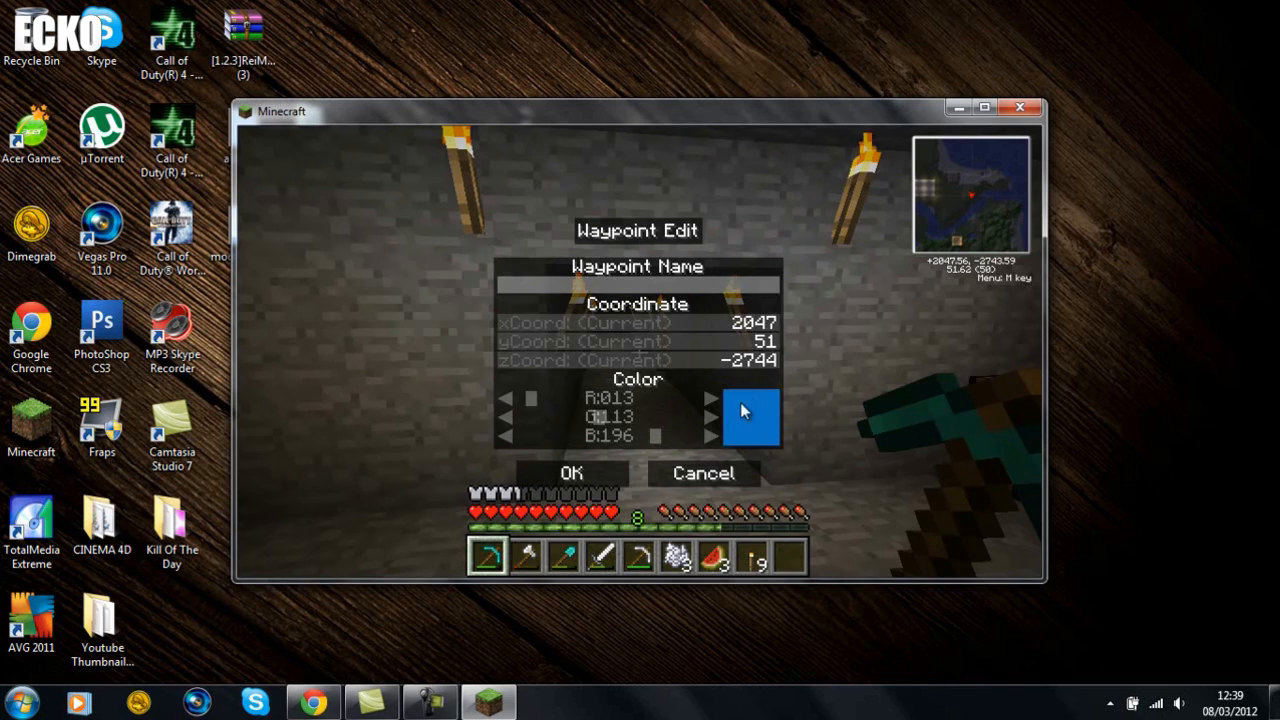
left_click(508, 396)
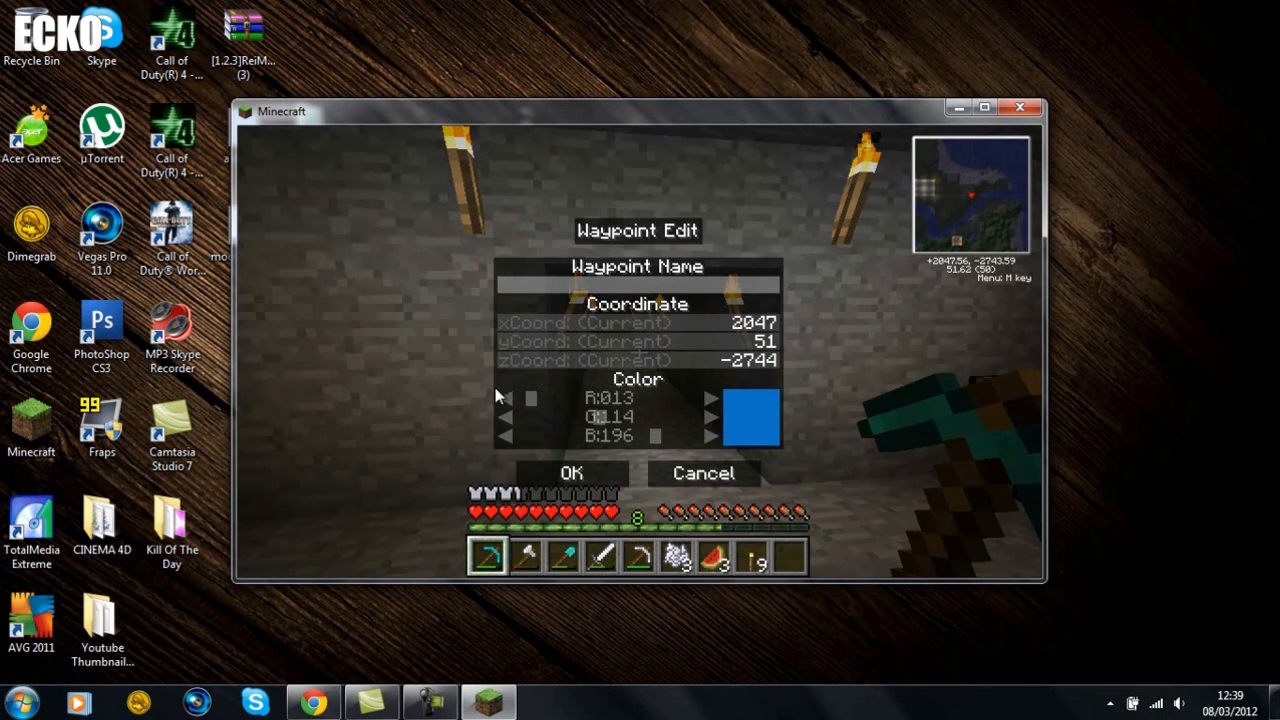
left_click(572, 472)
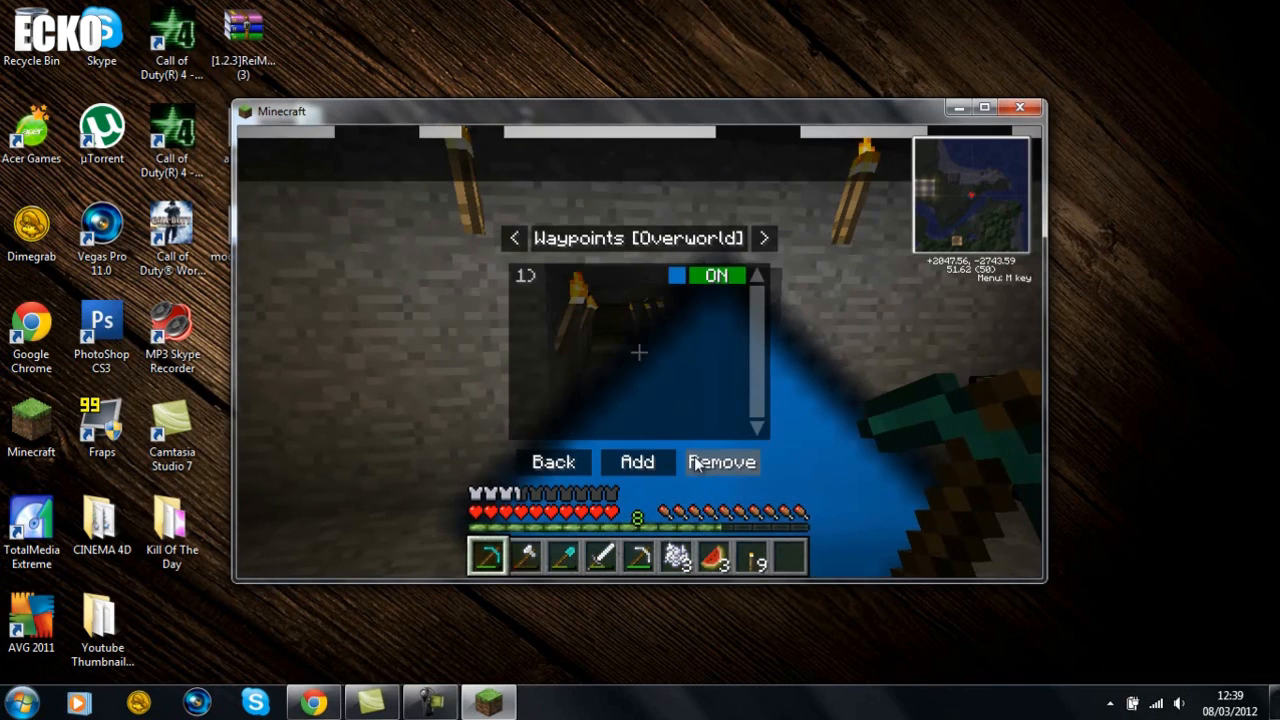
- Switch the waypoint off and back on, then return to the game with its marker showing
left_click(714, 276)
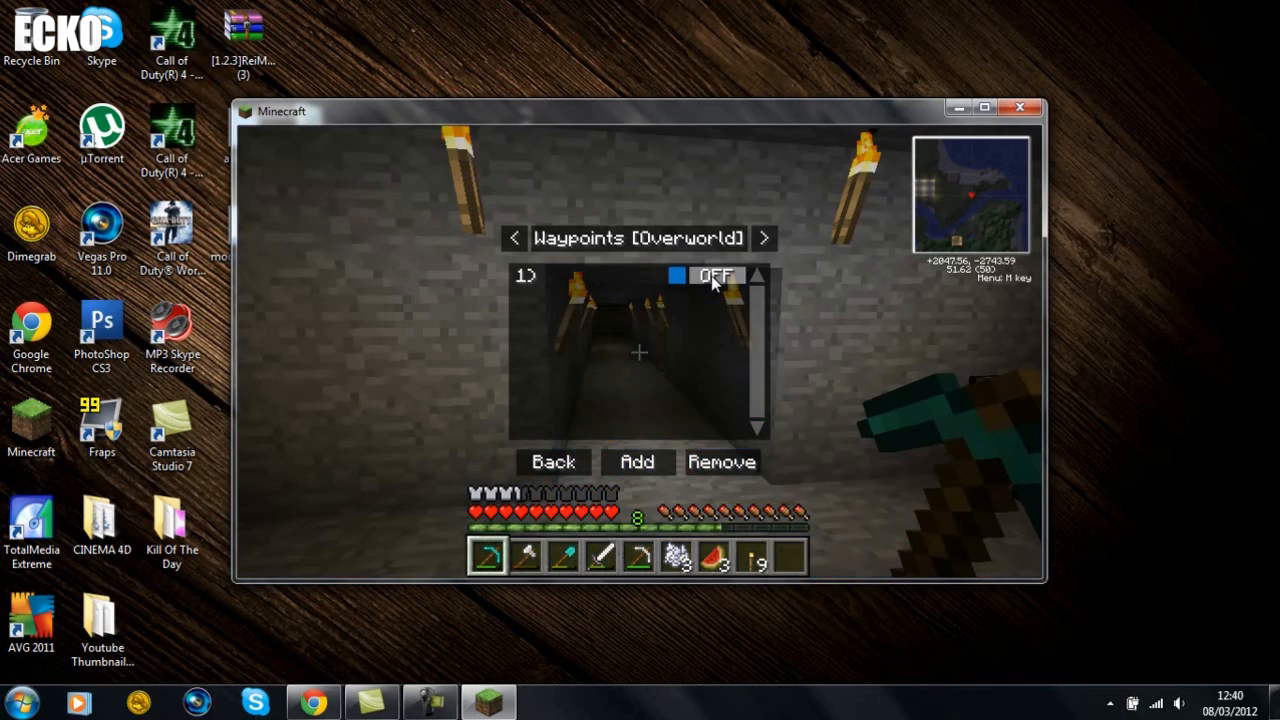
left_click(704, 274)
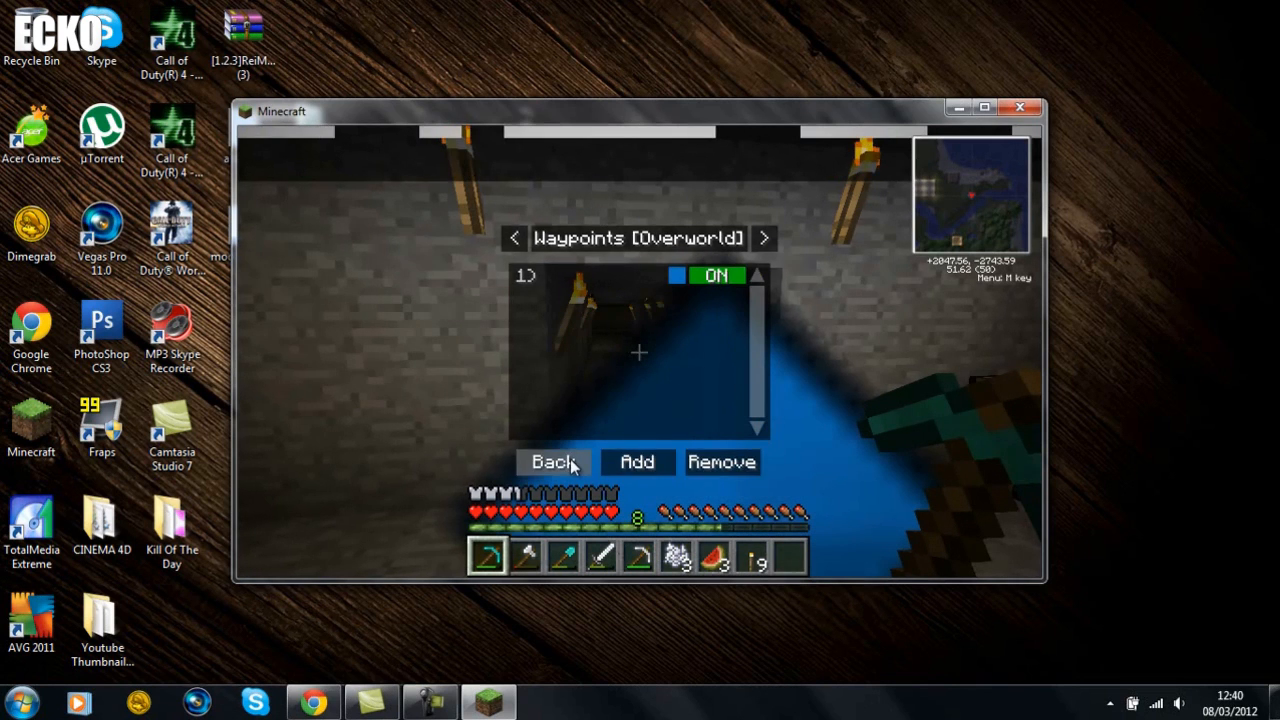
left_click(552, 462)
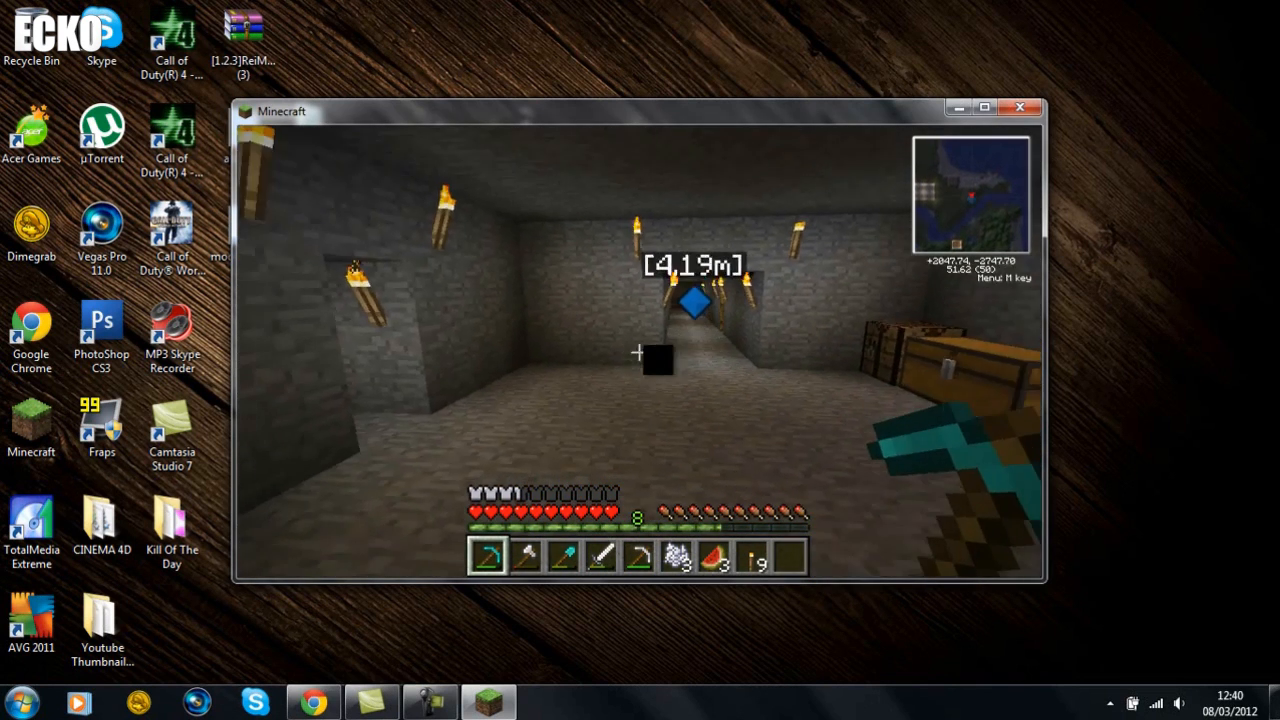